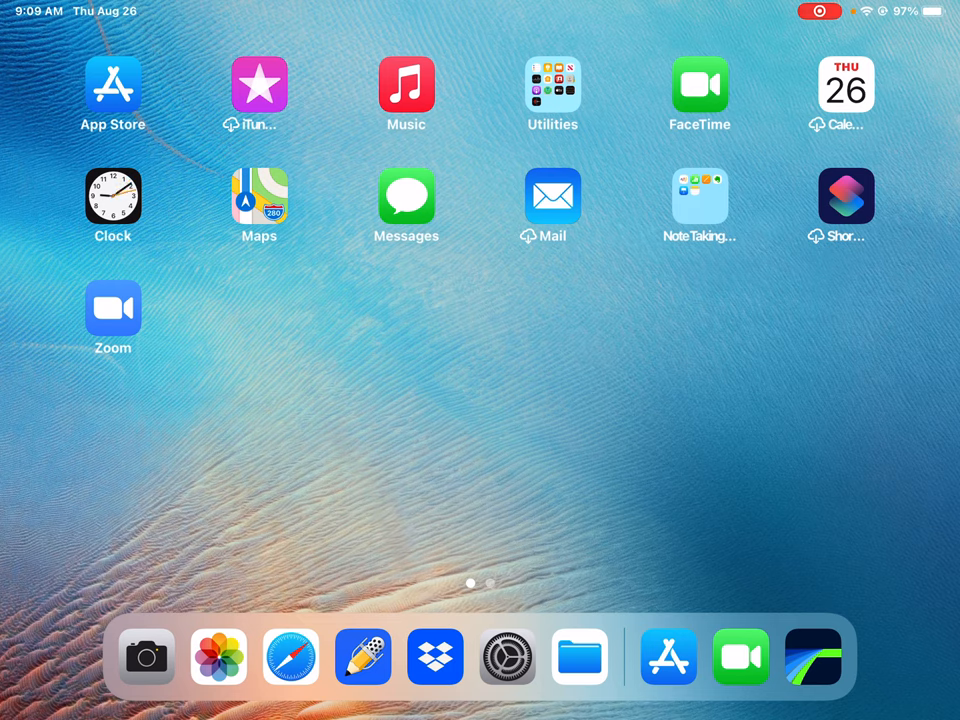
Launch Notability from the Dock and scroll the subjects sidebar back to All Notes.
click(699, 196)
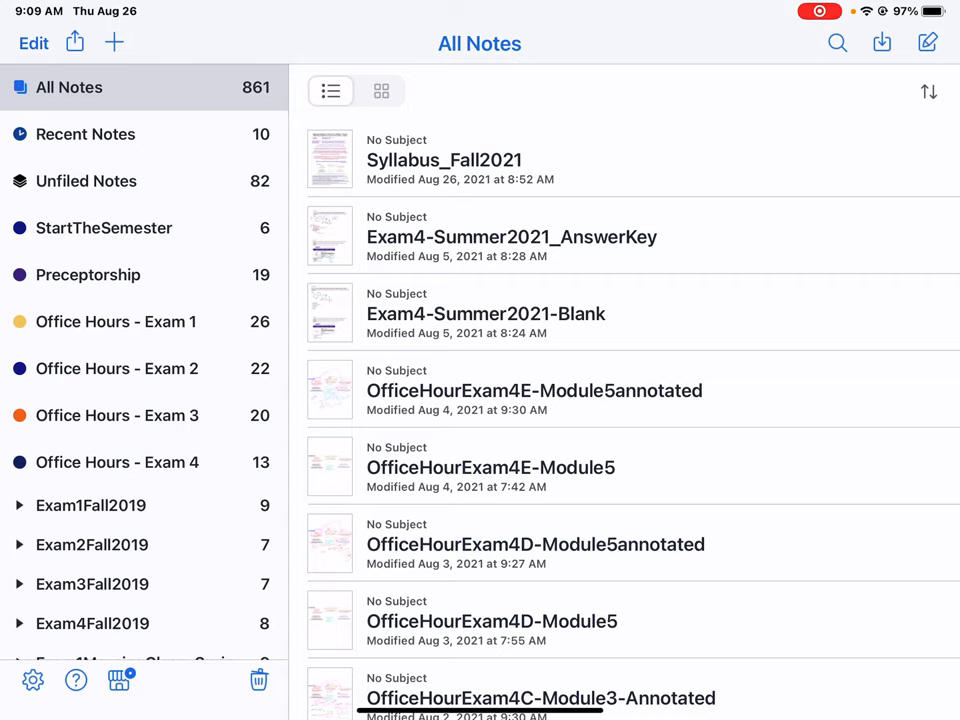
scroll(down, 3)
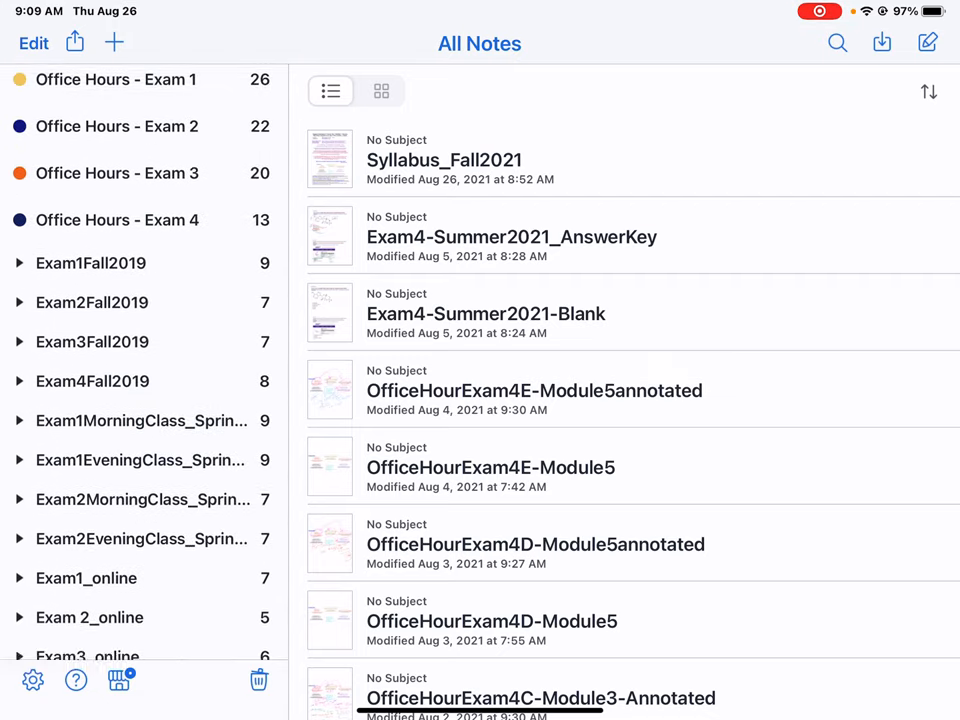
scroll(up, 3)
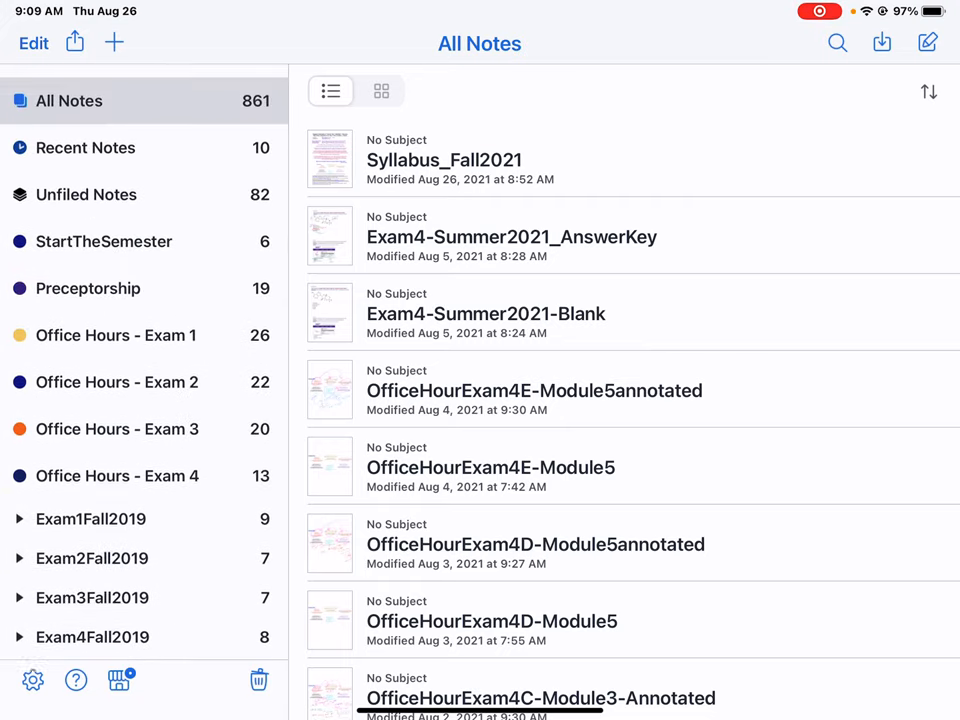
scroll(down, 3)
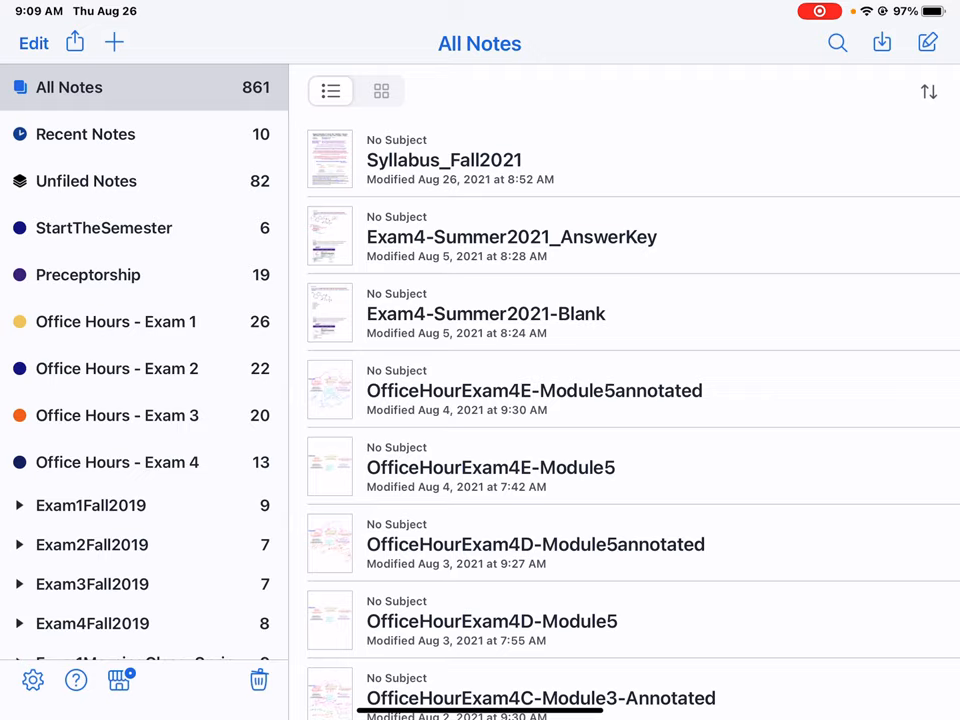
Create a new blank note and retitle it 'Aaa'.
click(114, 42)
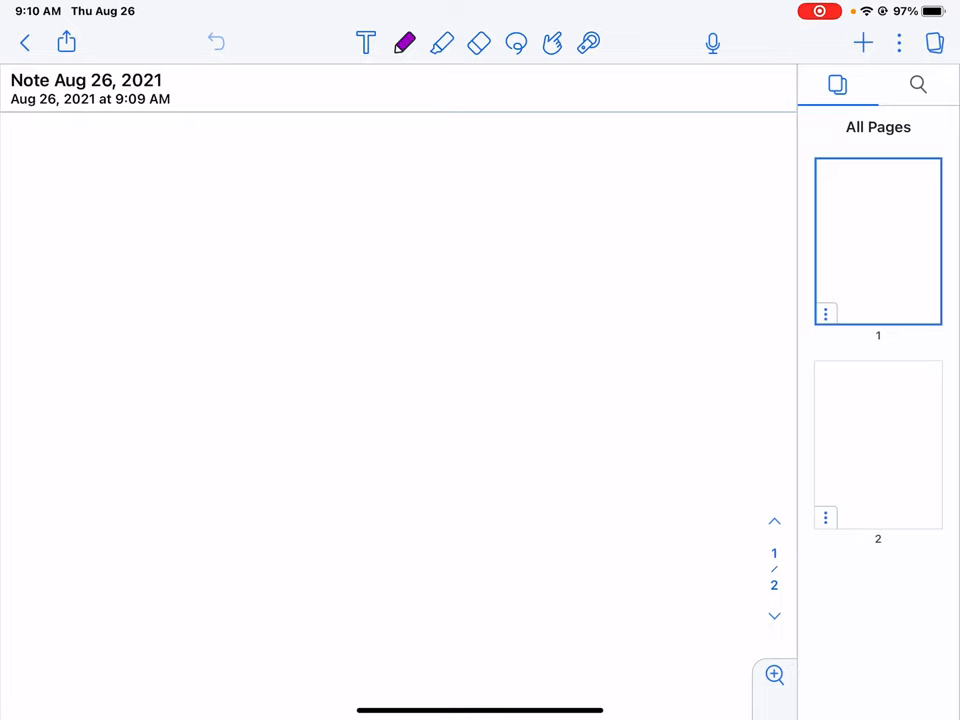
double_click(86, 80)
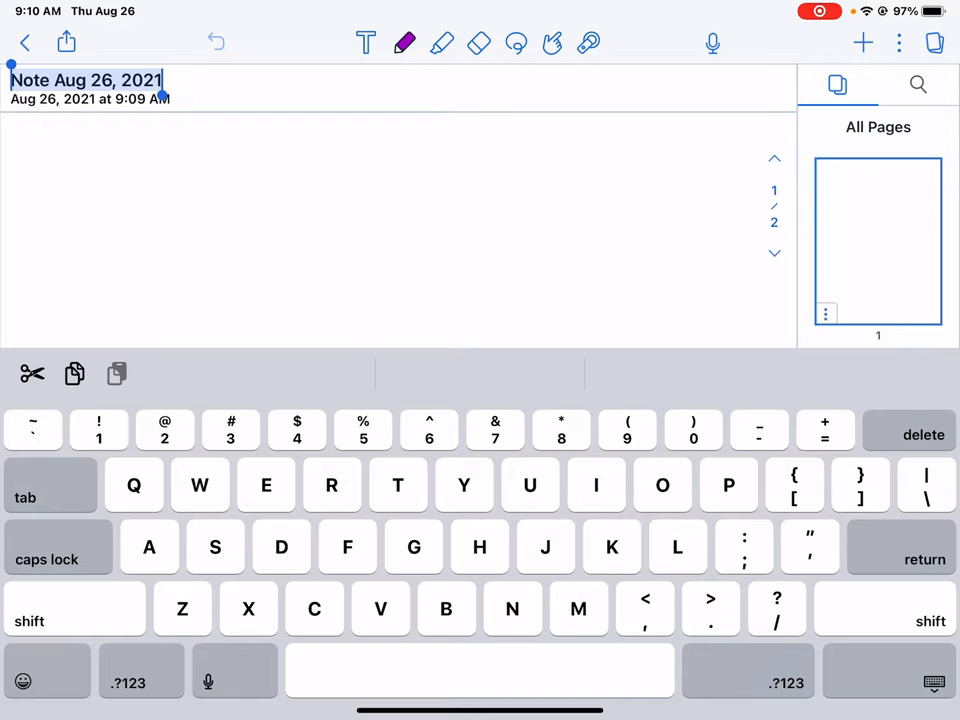
text(A)
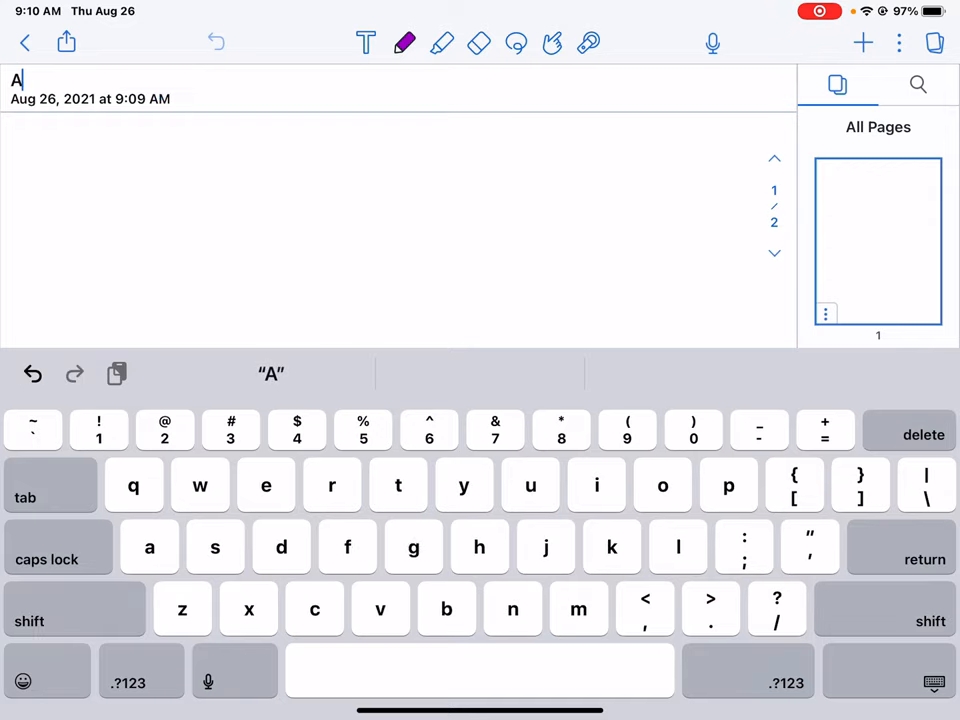
text(aa)
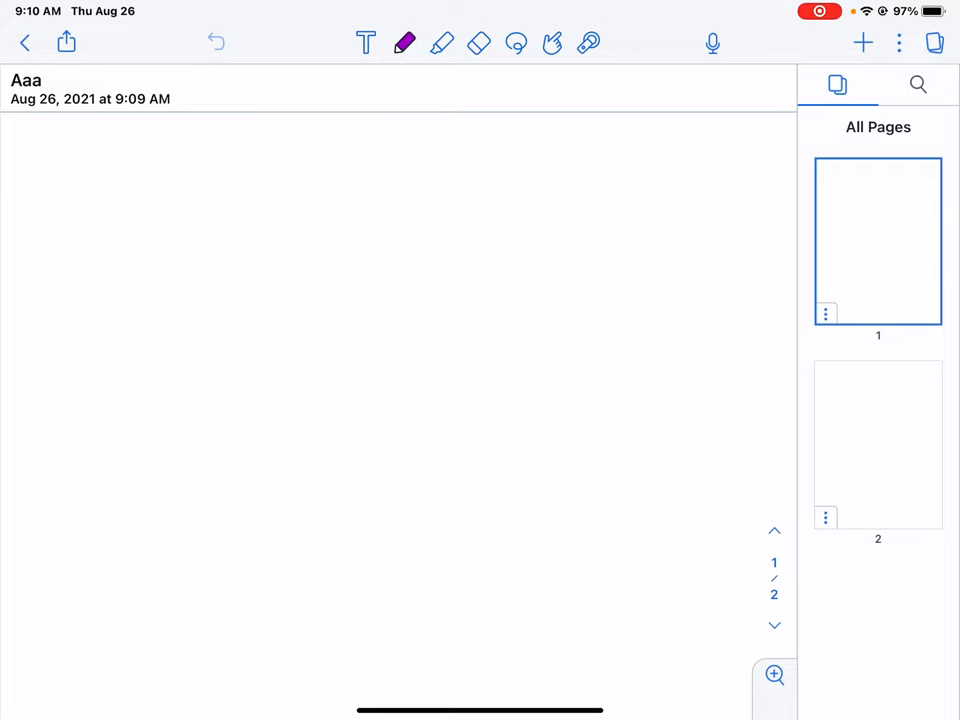
Draw a purple curved arrow near the top and switch the pen to dark blue.
drag(515, 190, 405, 80)
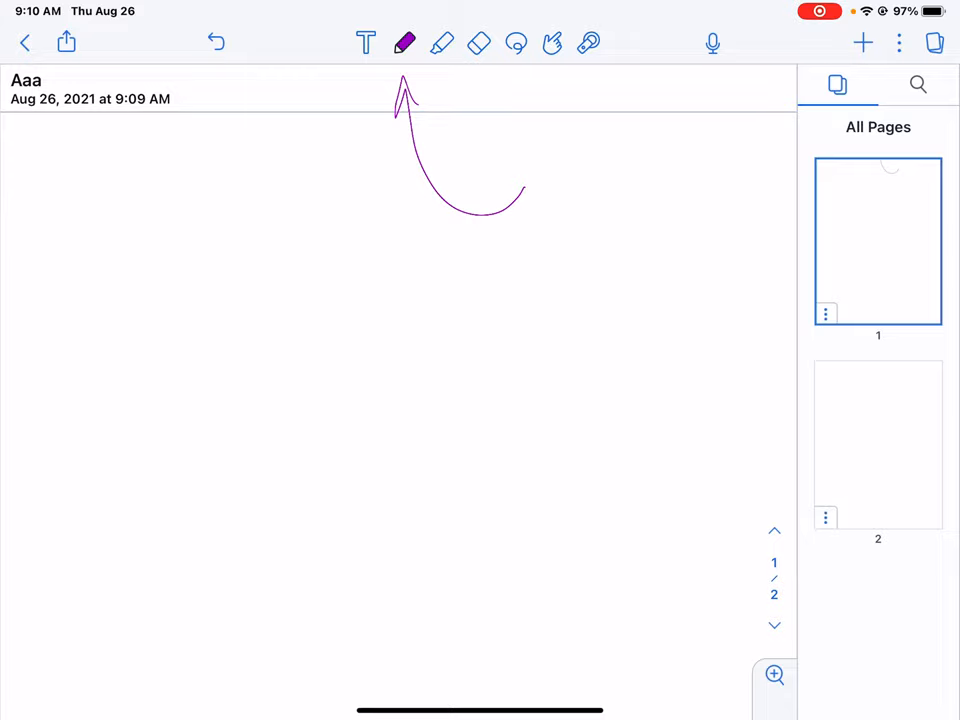
click(404, 43)
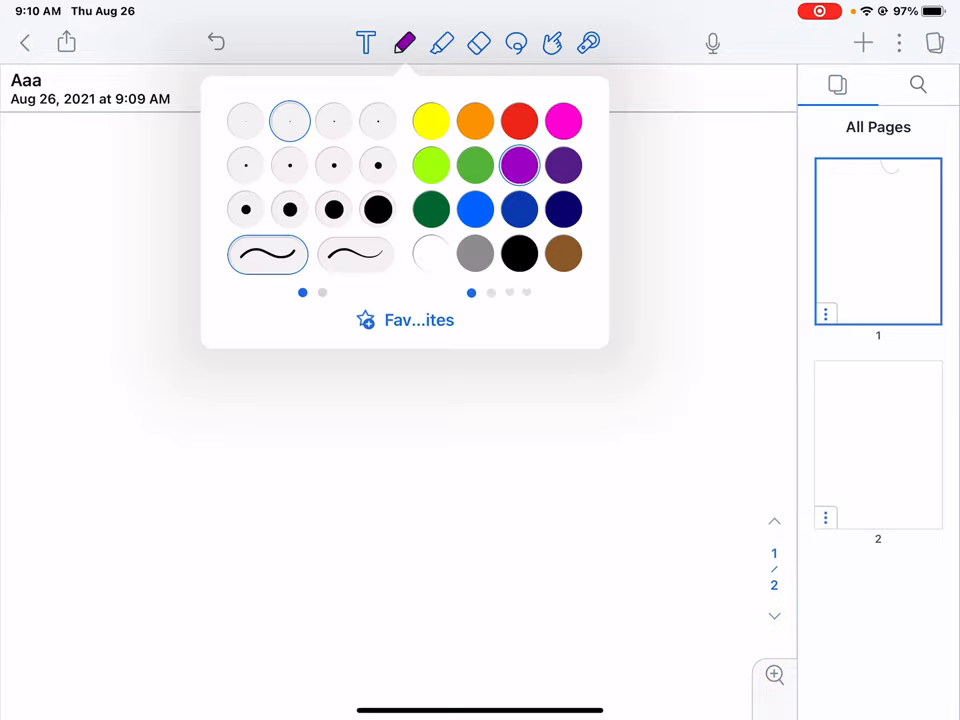
click(431, 209)
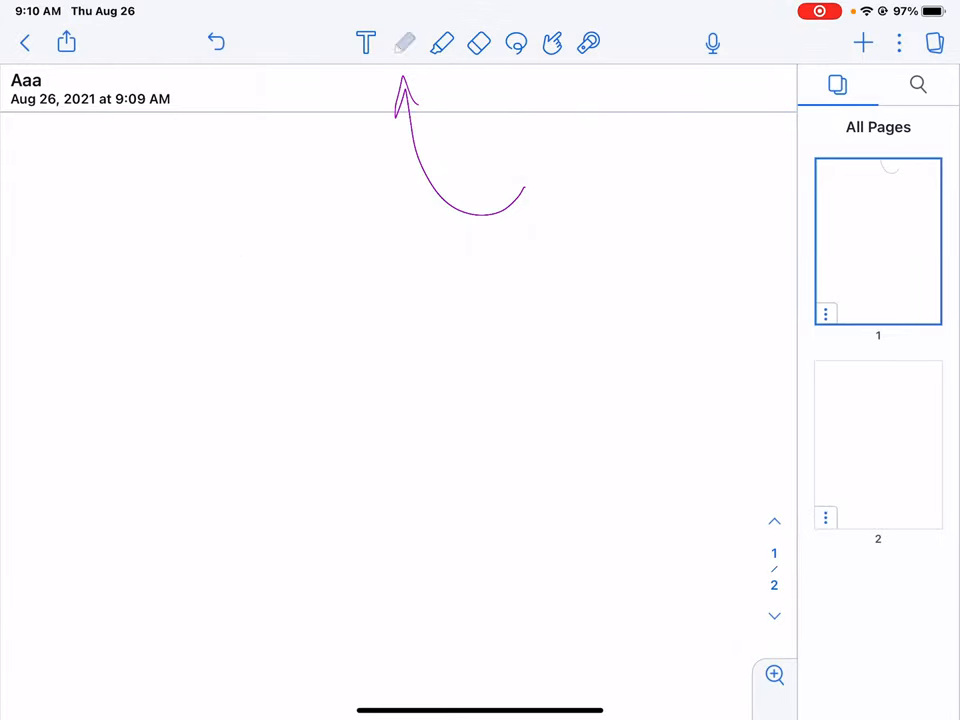
click(404, 43)
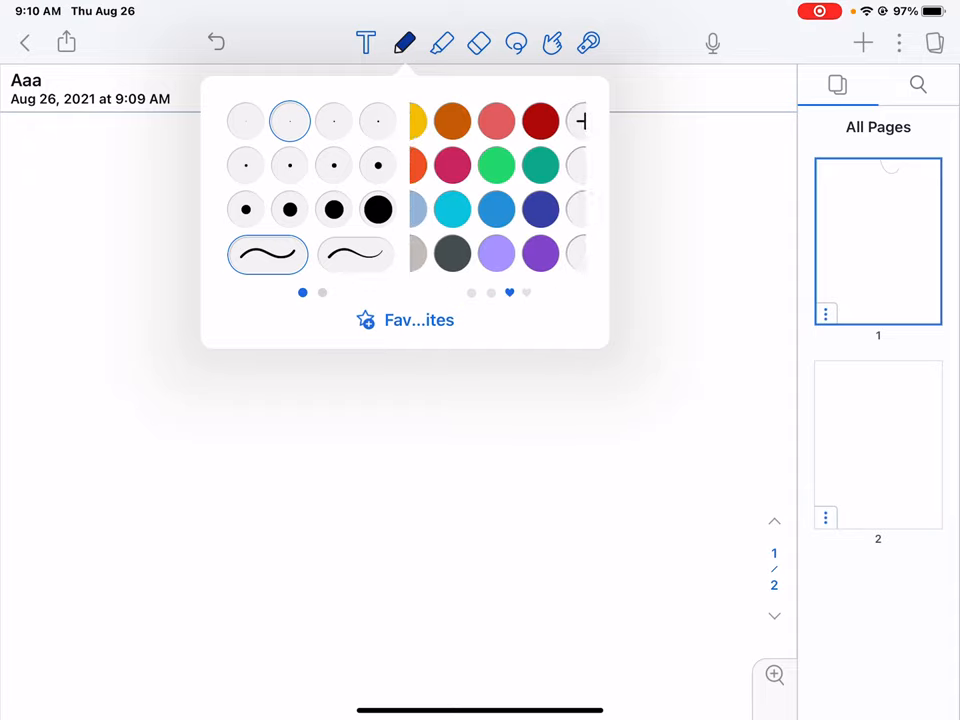
scroll(left, 3)
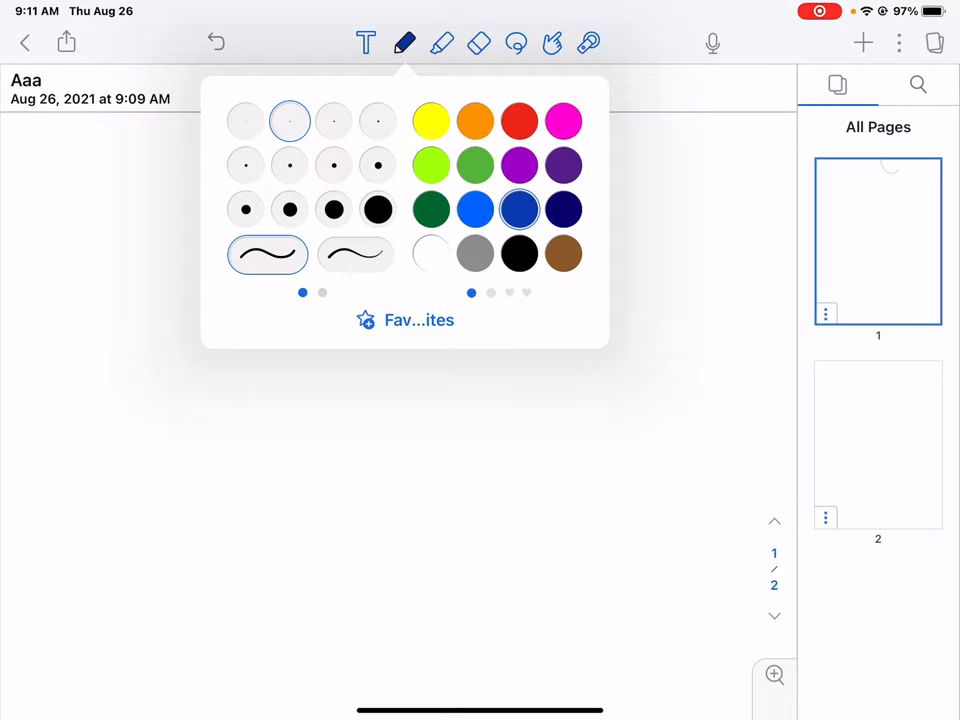
Draw a thick dark blue squiggle mid-page and three thin squiggles around it.
click(289, 208)
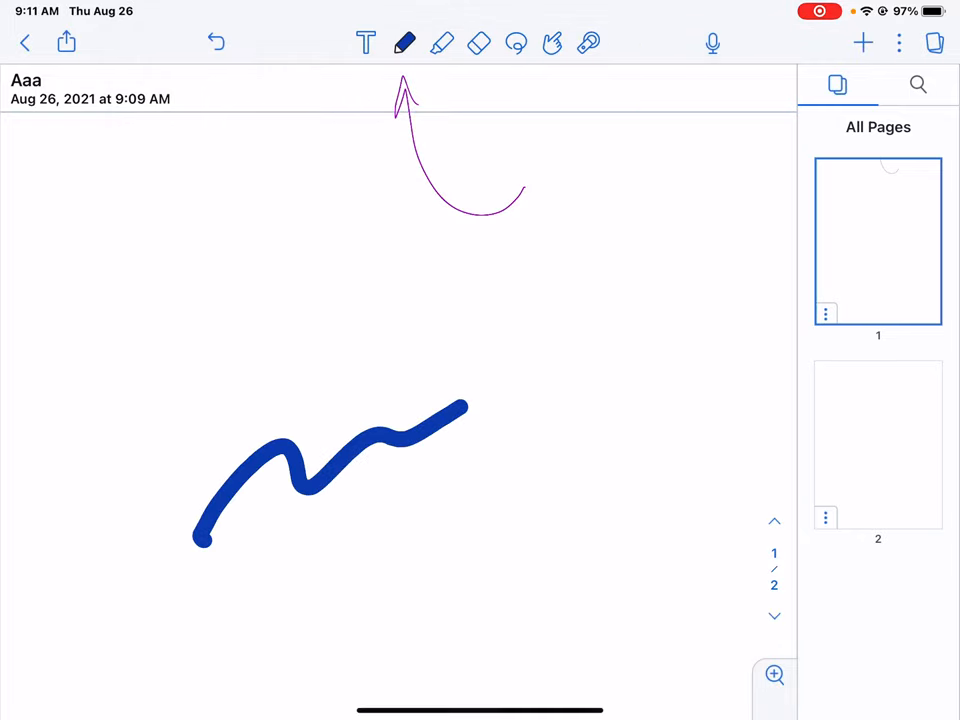
click(404, 43)
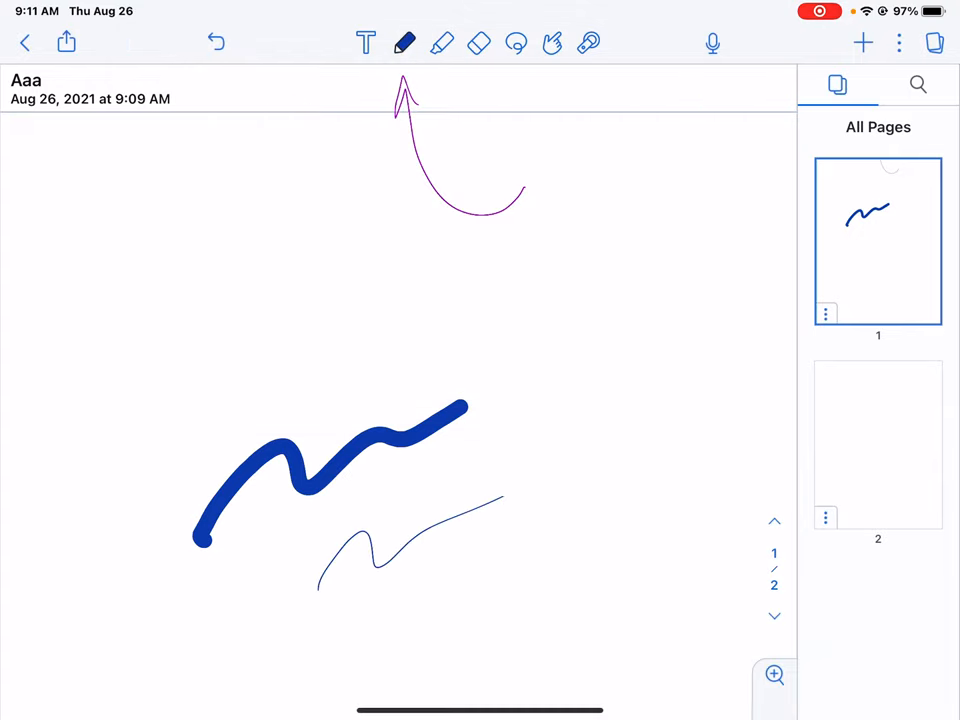
click(404, 43)
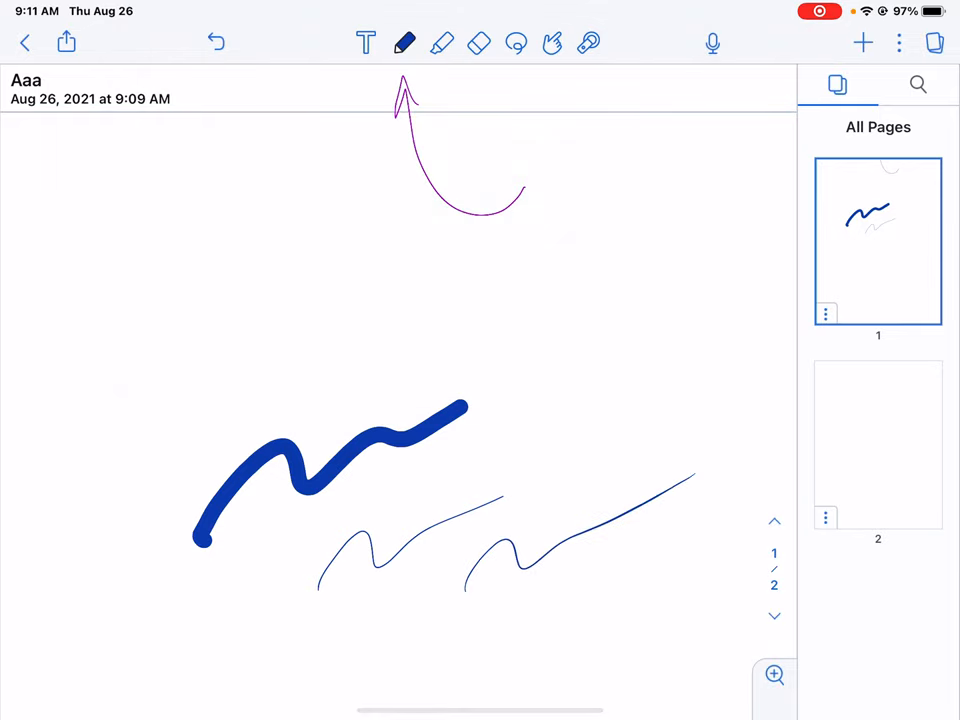
drag(280, 355, 535, 275)
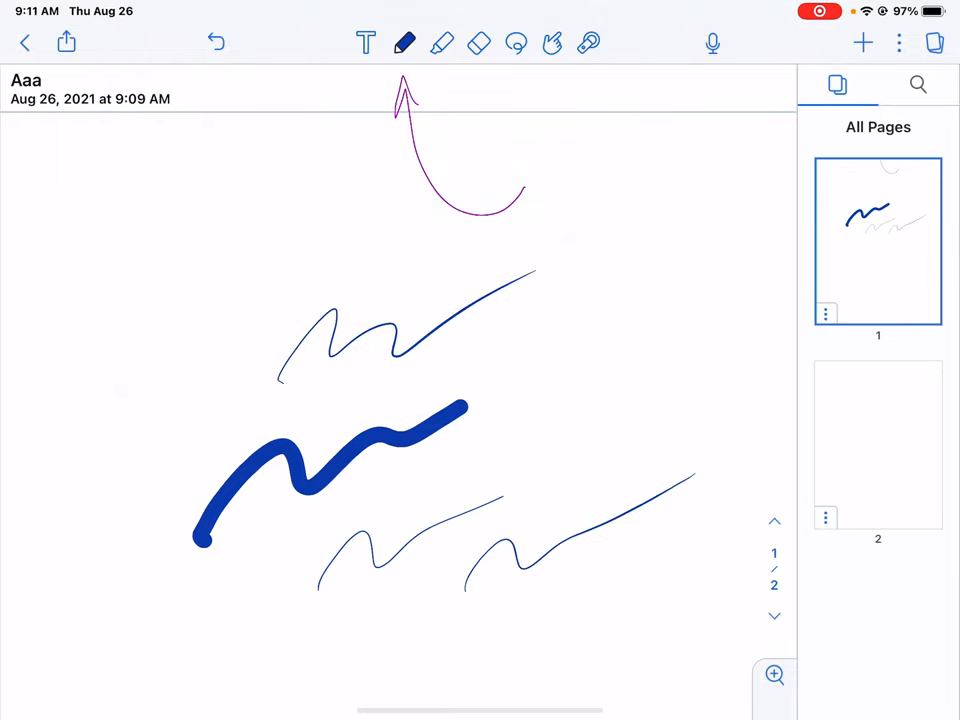
click(404, 43)
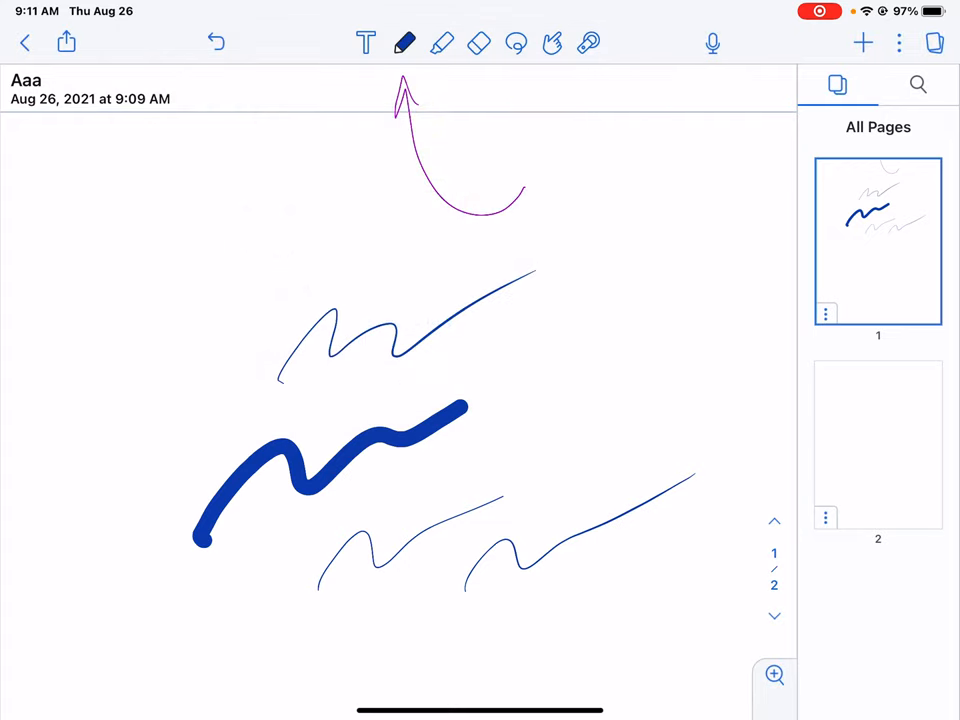
Sketch a box, write 'Reagents' with an arrow, and add a red curved arrow.
drag(125, 330, 250, 250)
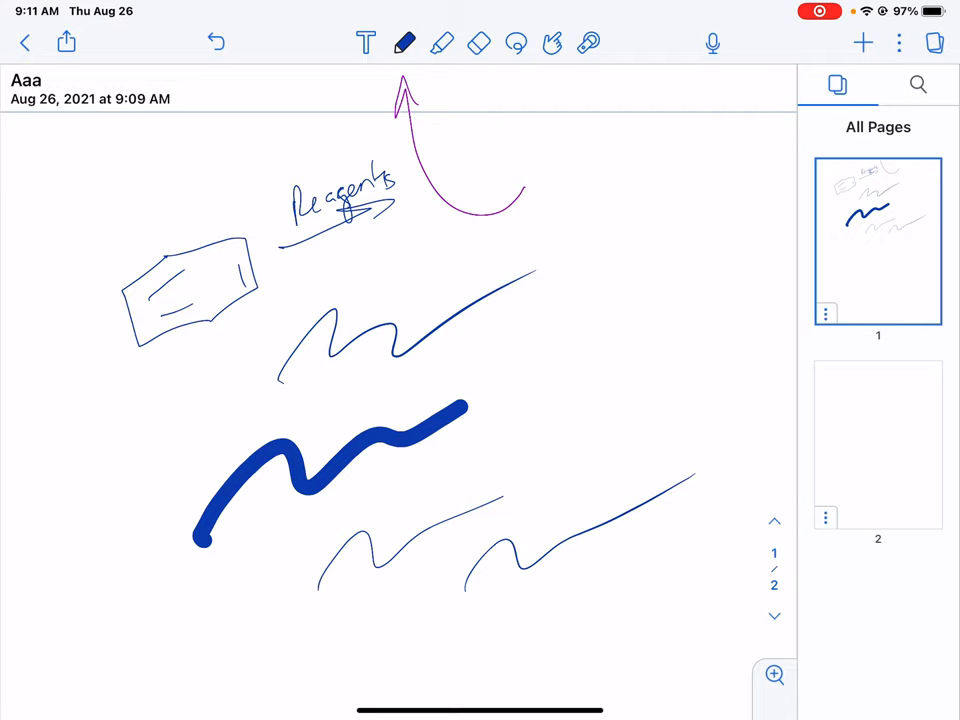
click(404, 43)
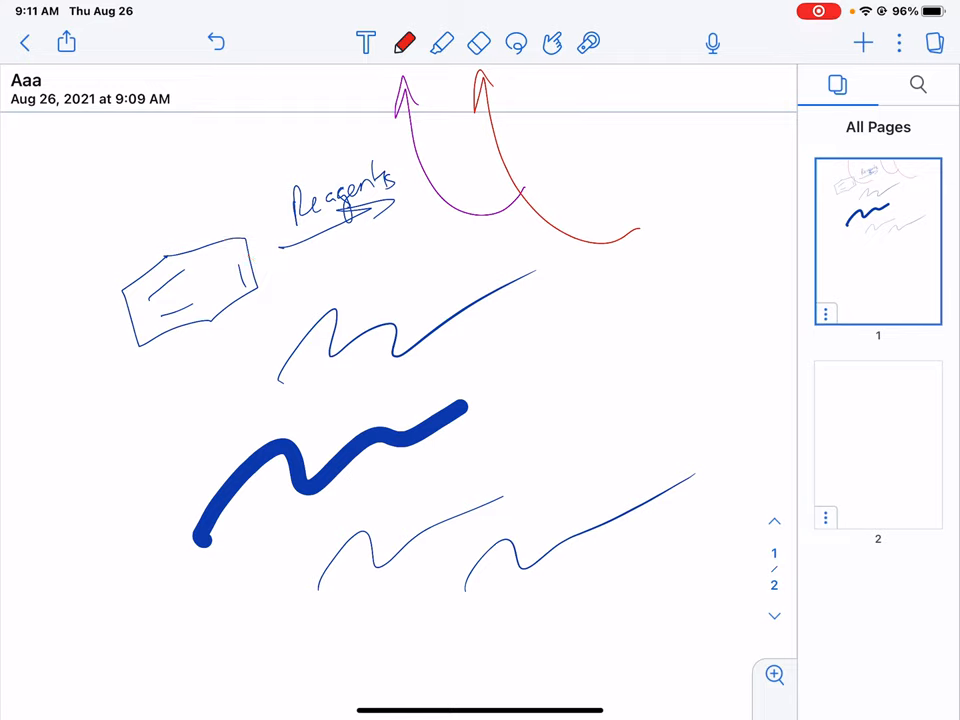
Use the Eraser to rub out the thick blue squiggle and the lower-right thin squiggle.
click(478, 43)
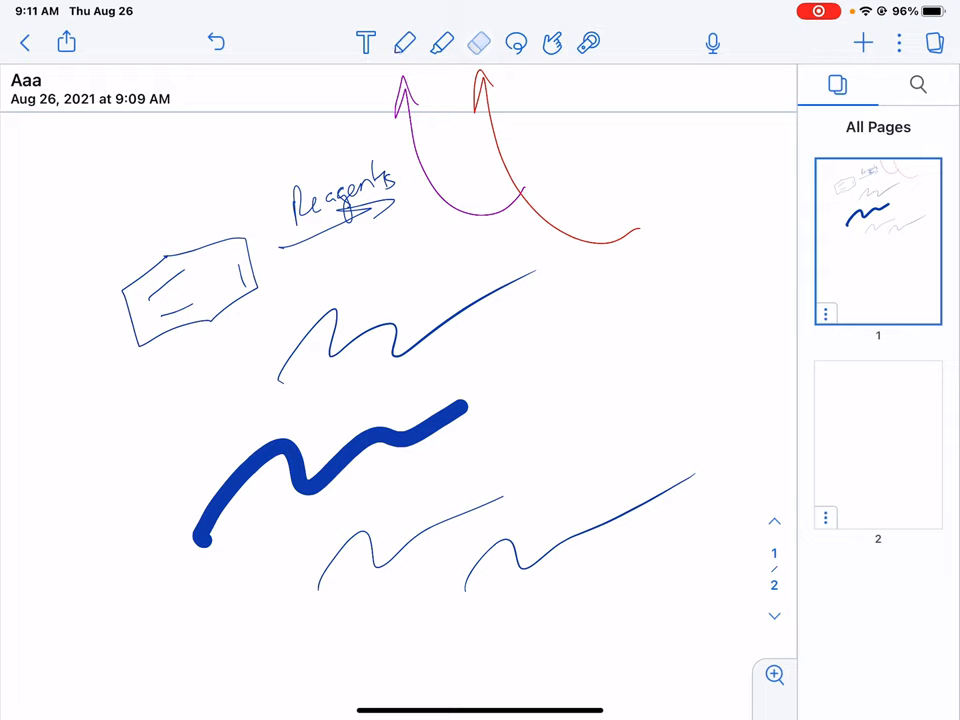
click(478, 43)
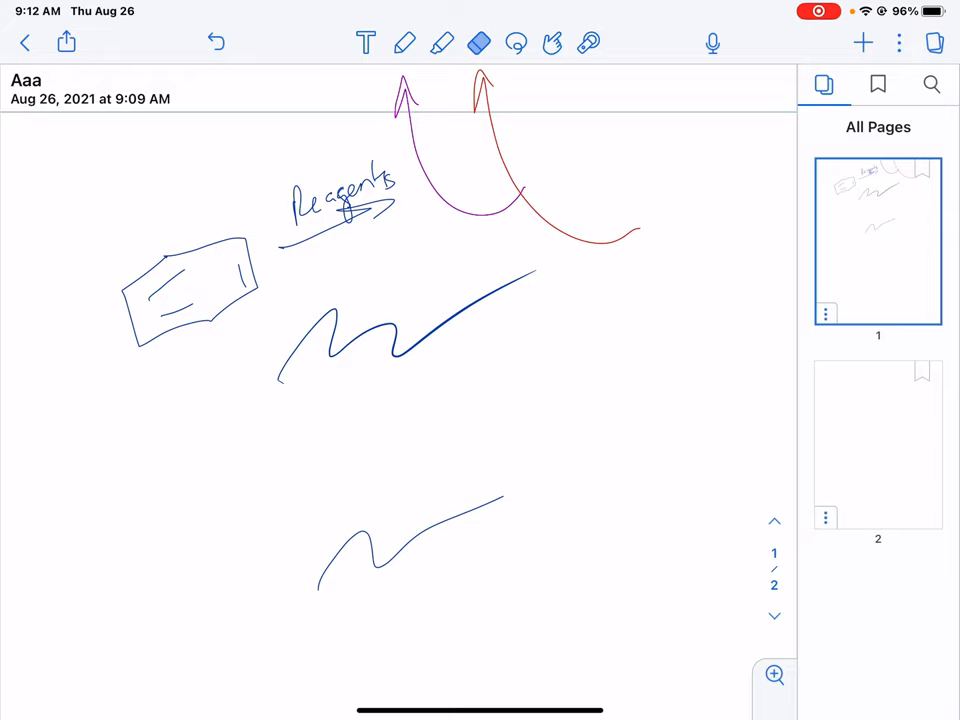
Settle on blank page 2 after flipping between pages, and bring up the + media menu.
click(877, 444)
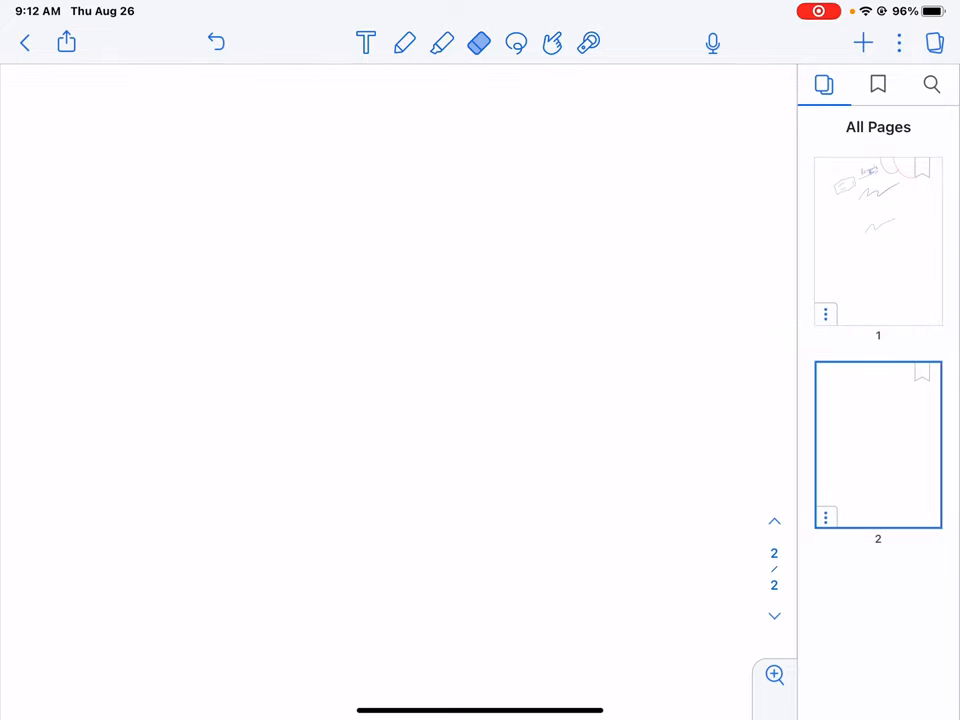
click(878, 241)
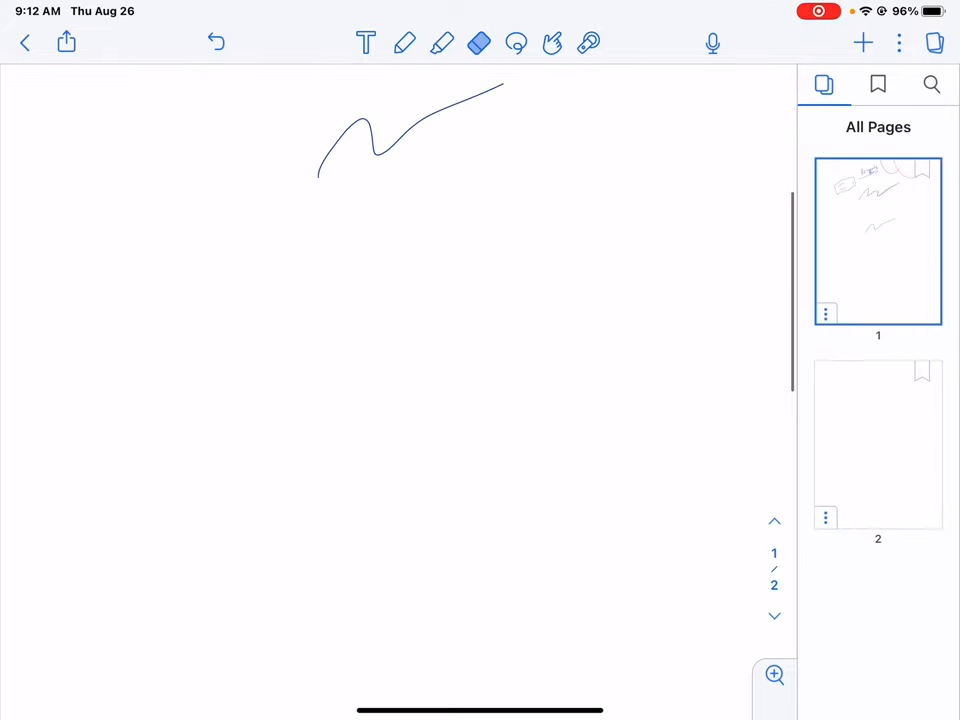
click(877, 444)
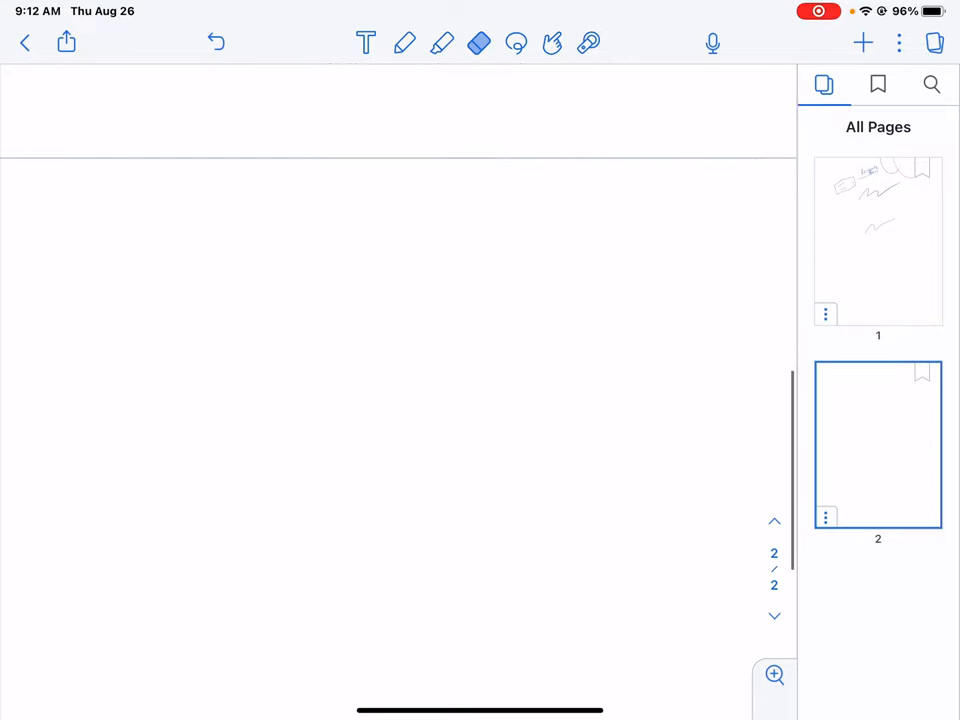
click(878, 240)
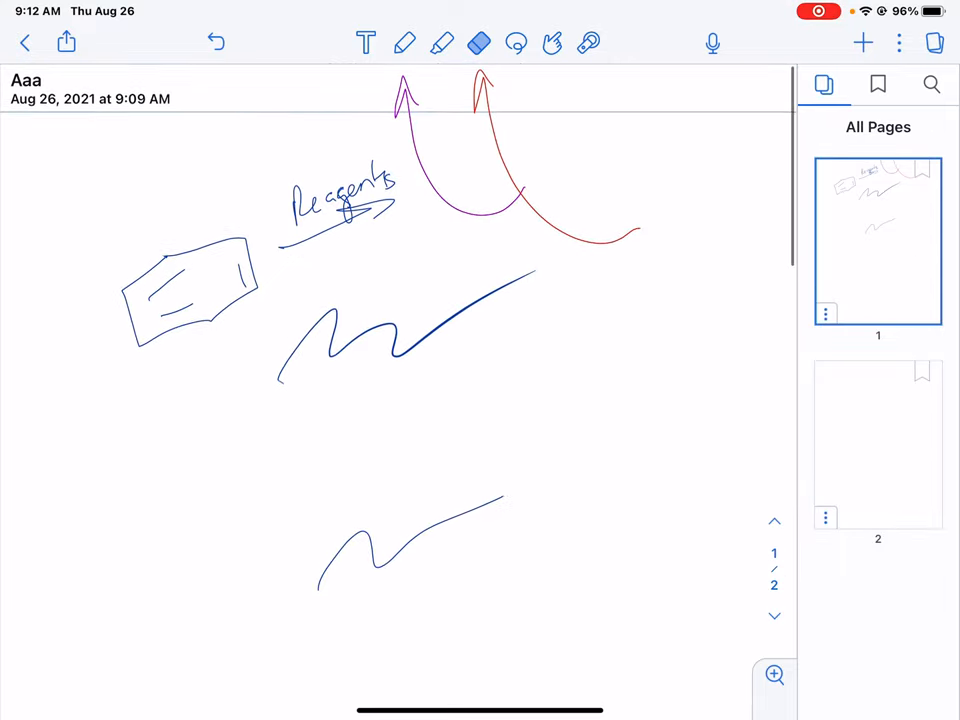
click(877, 445)
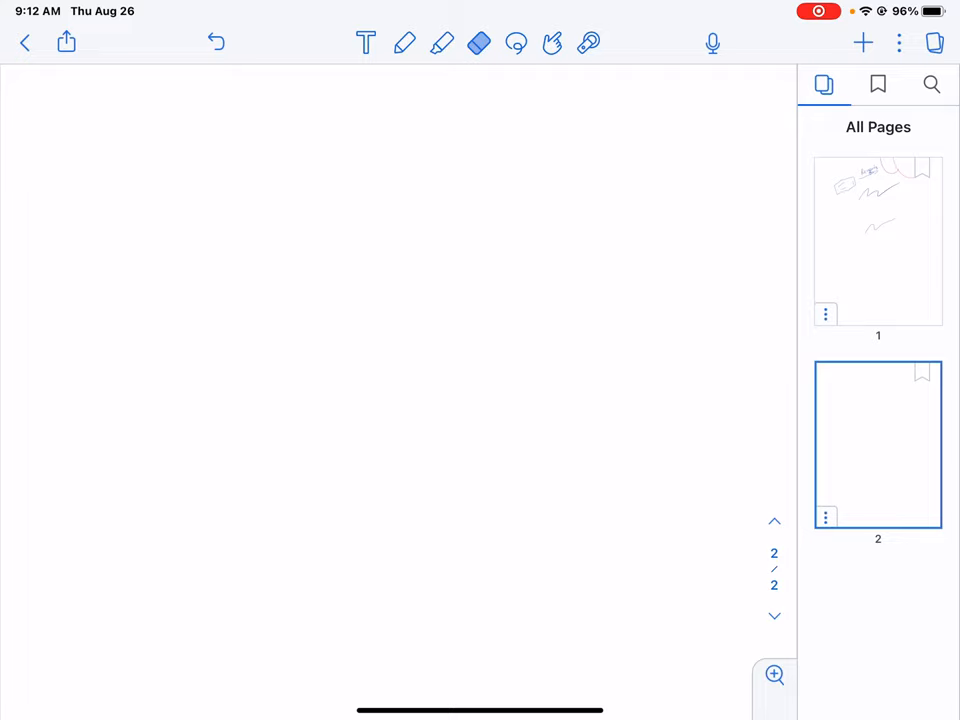
click(862, 43)
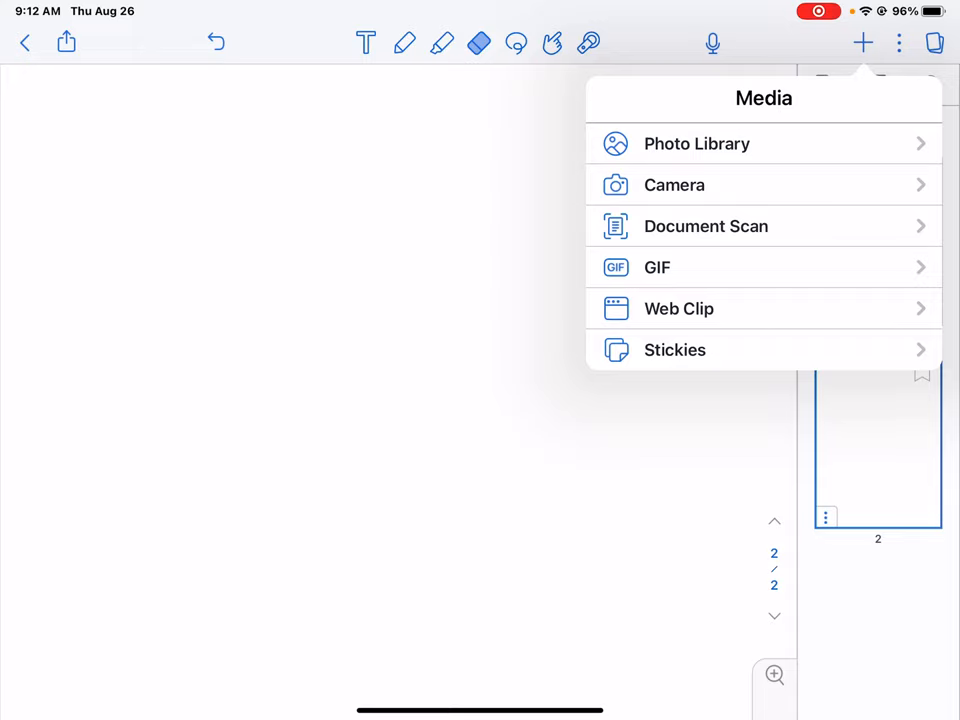
Insert the Question 3 exam screenshot from Photo Library > Recently Added.
click(696, 143)
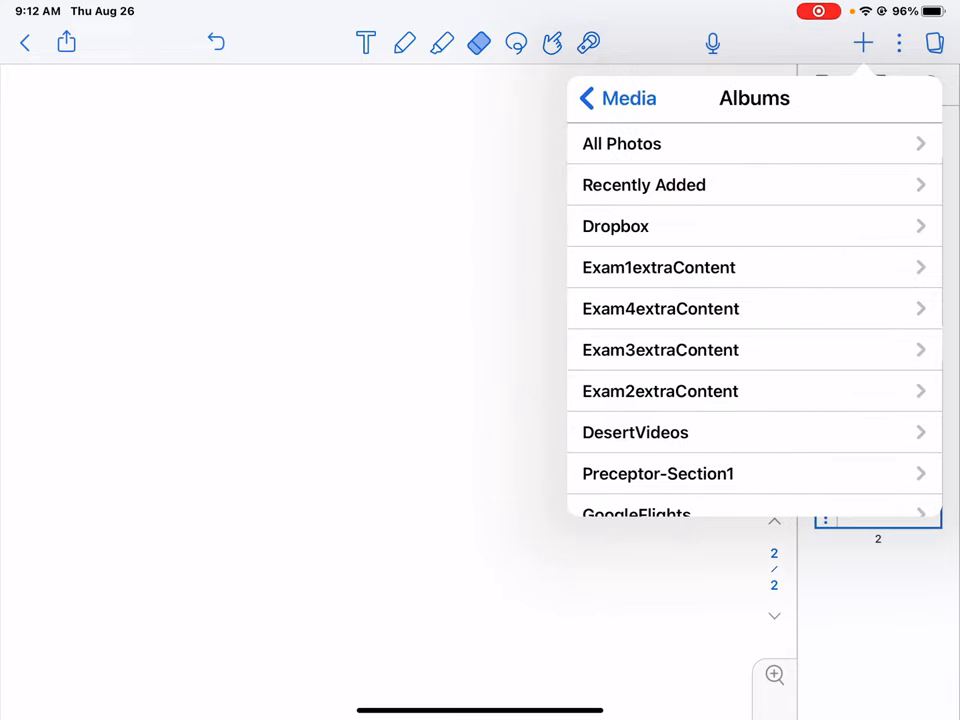
click(644, 185)
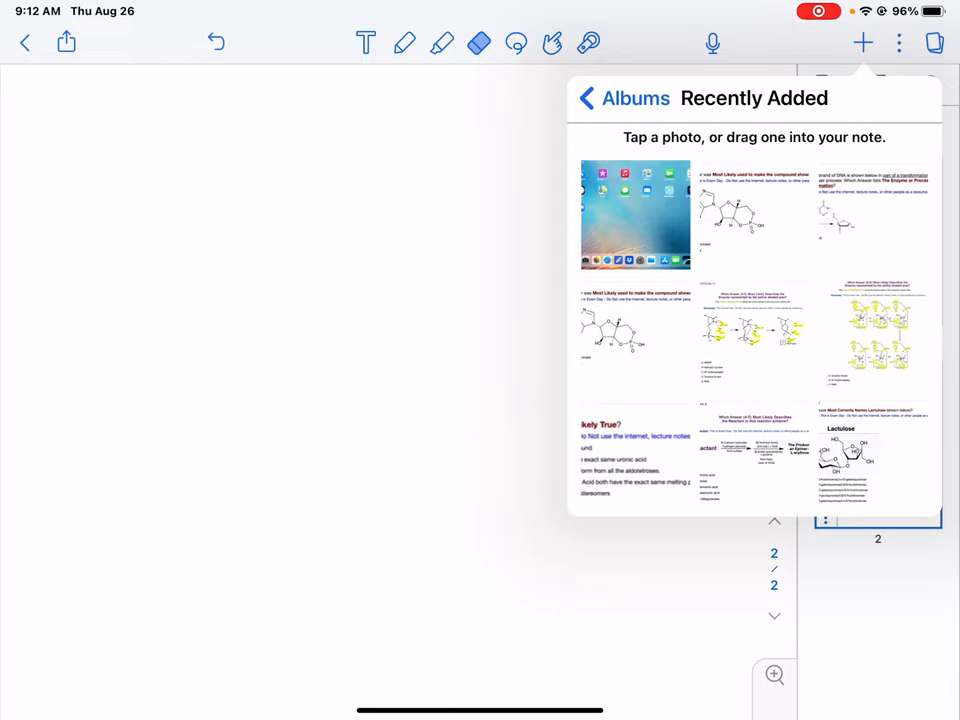
click(754, 213)
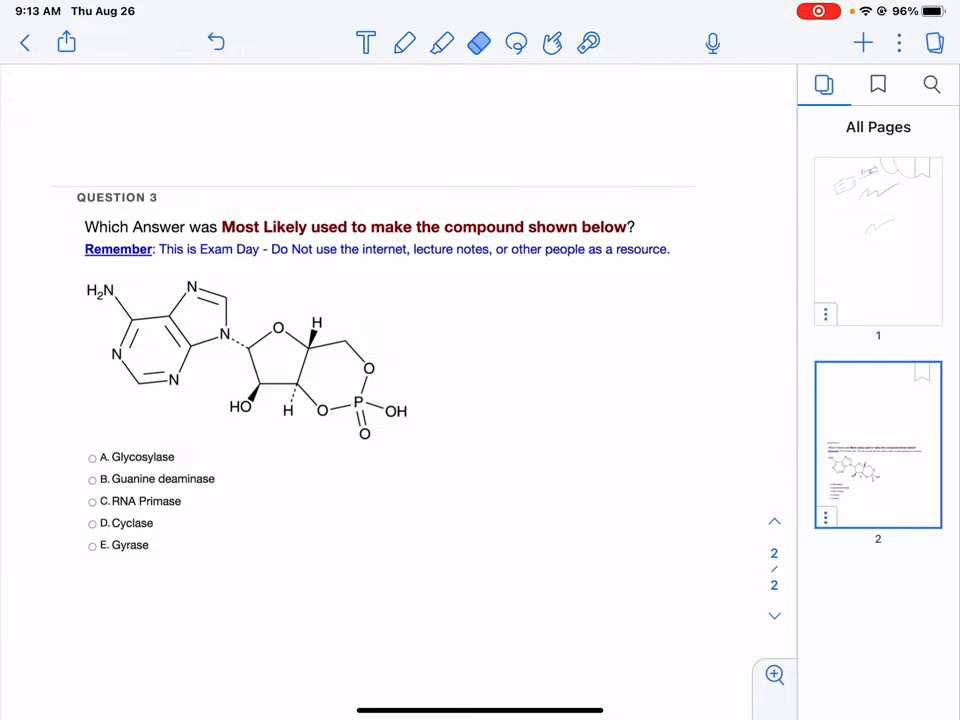
In green ink, draw loops below the question, circle the phosphate ring, and add long arrows.
click(404, 43)
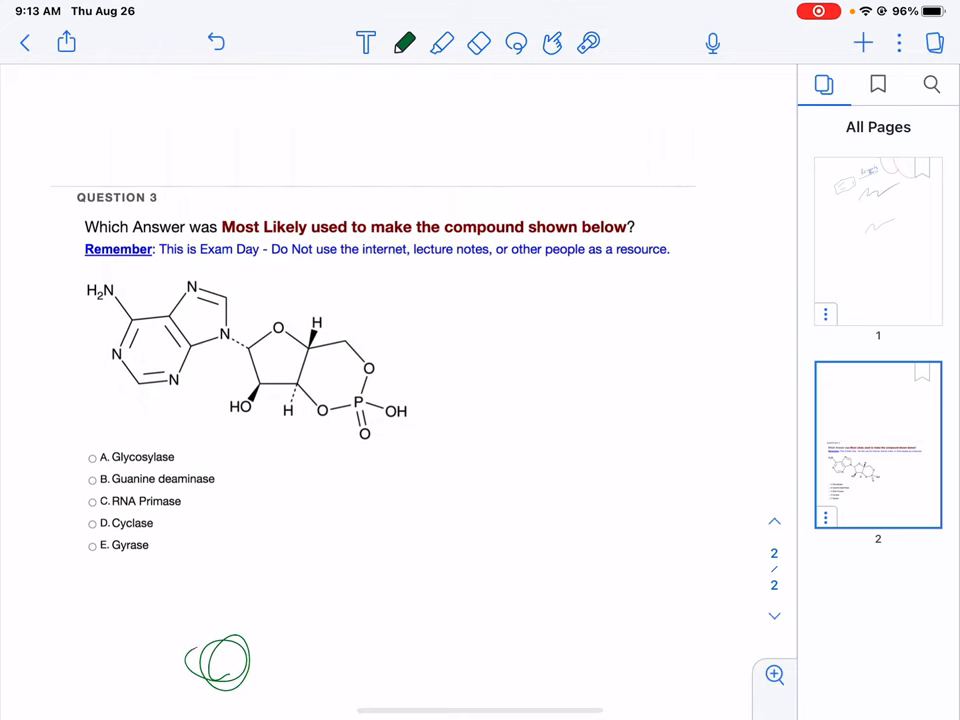
drag(215, 660, 350, 350)
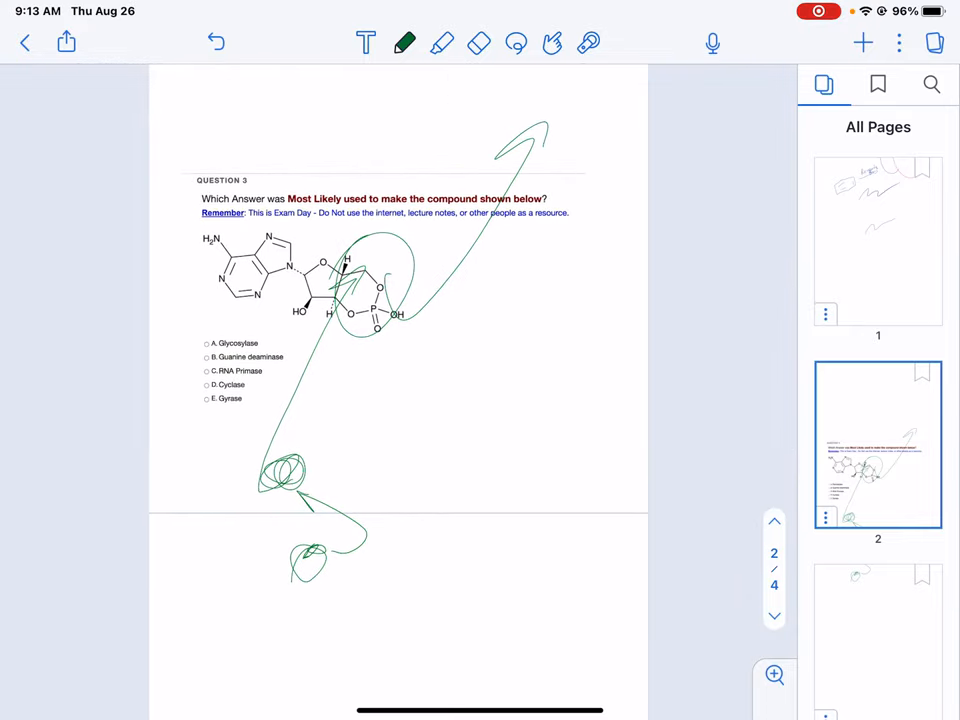
drag(525, 575, 550, 565)
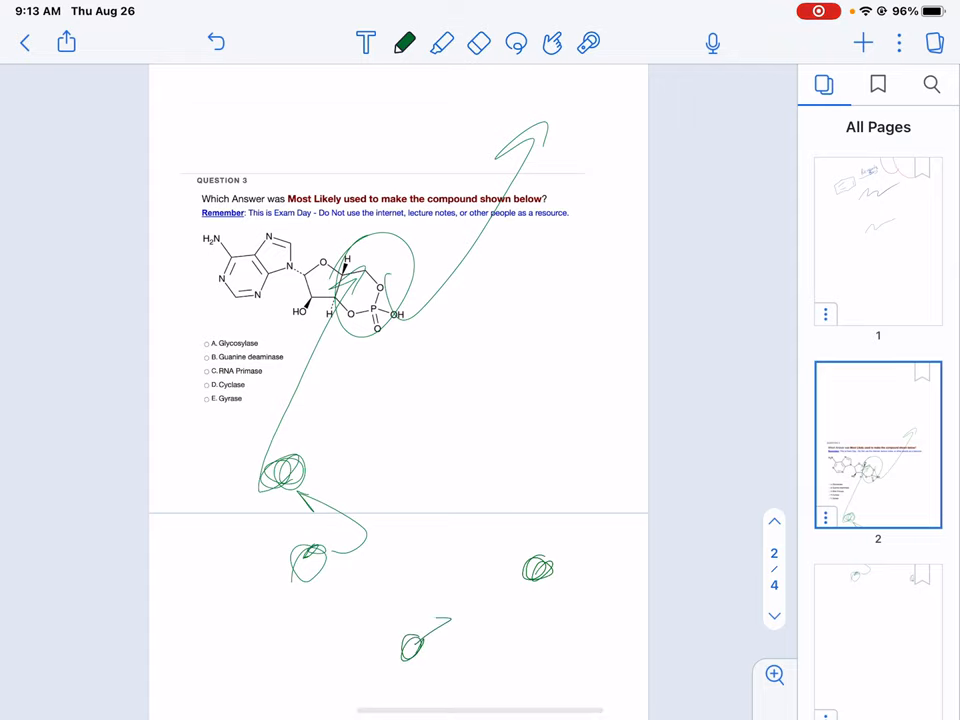
drag(555, 560, 490, 600)
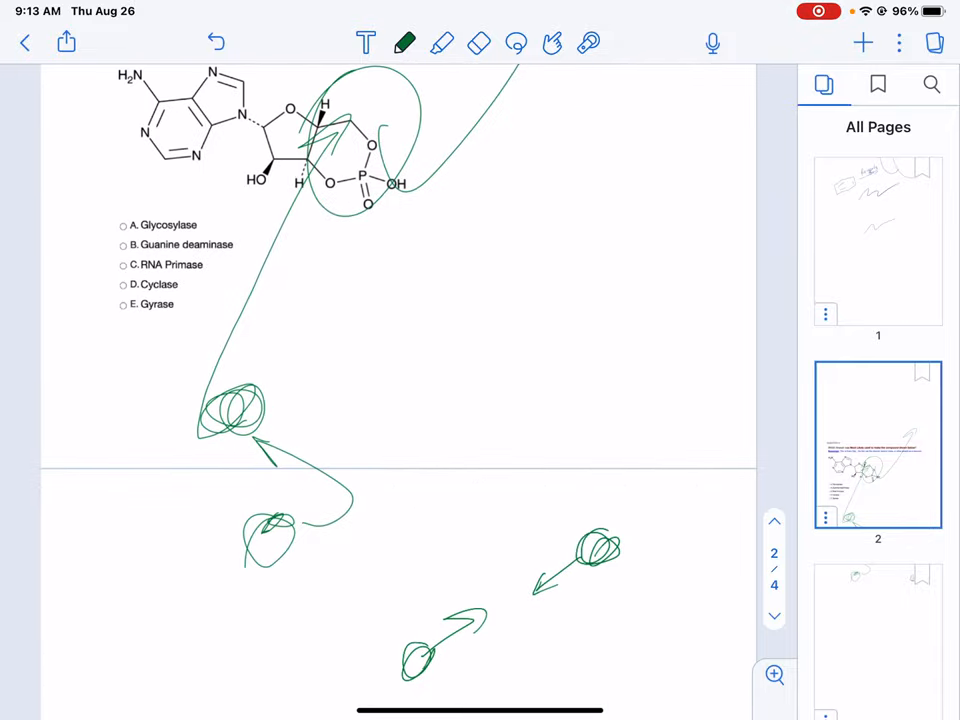
Duplicate the annotated question page via its ⋮ sidebar options, creating page three.
scroll(up, 3)
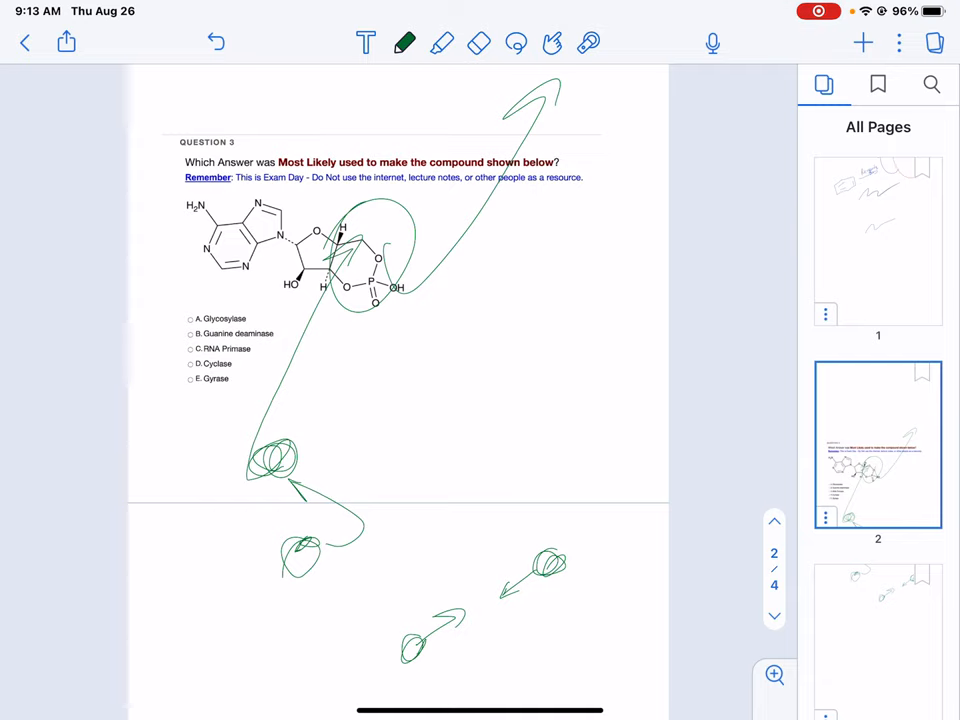
click(380, 250)
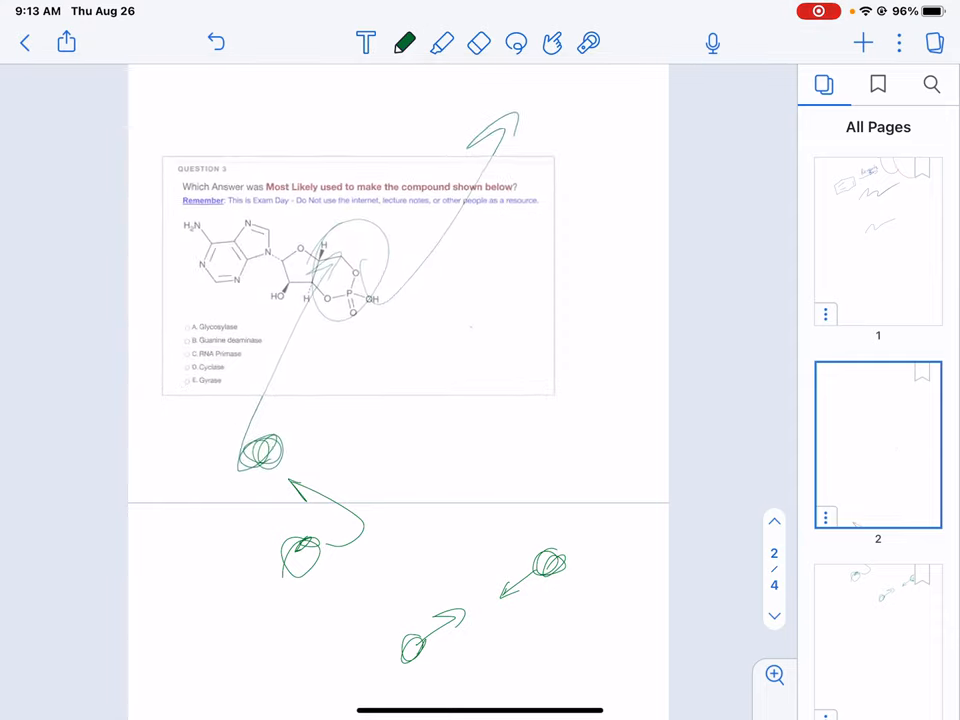
scroll(up, 3)
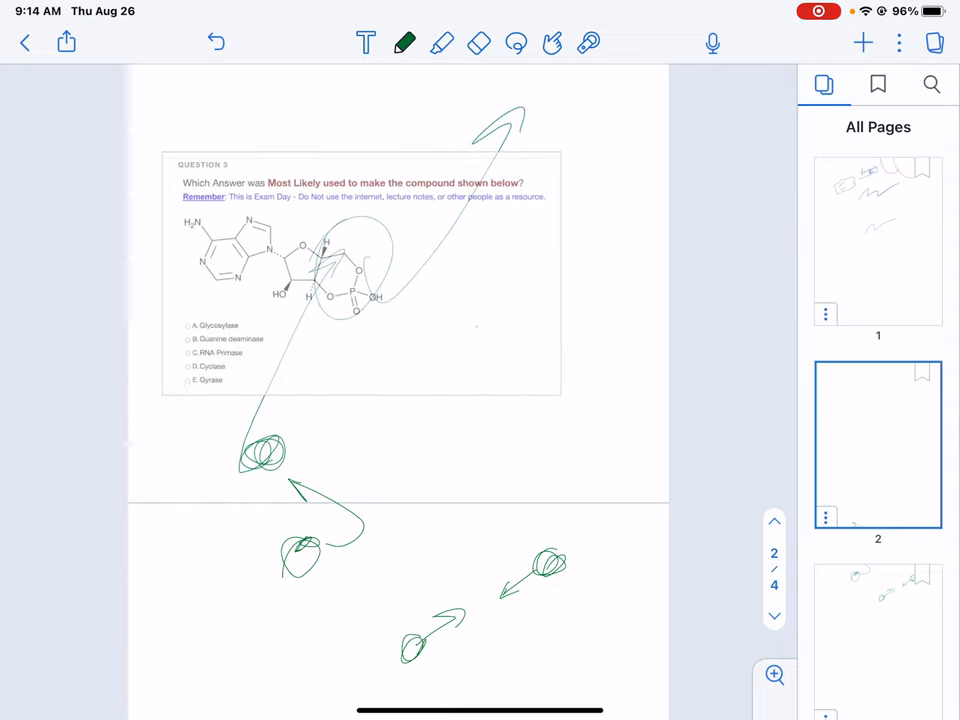
click(360, 270)
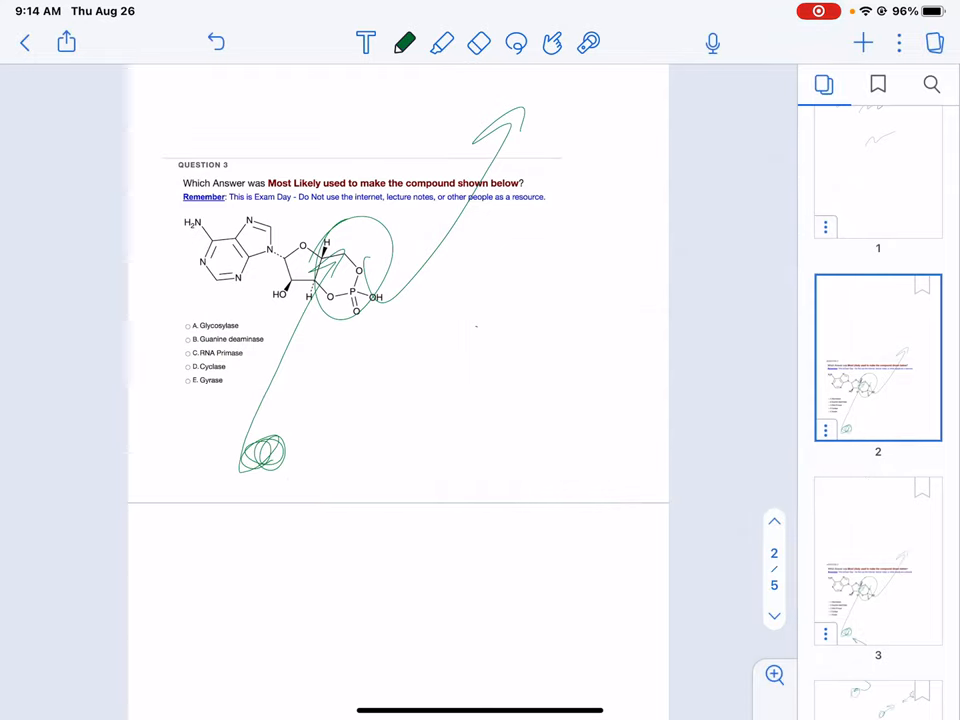
Scroll the page sidebar down to the duplicated page three.
scroll(down, 3)
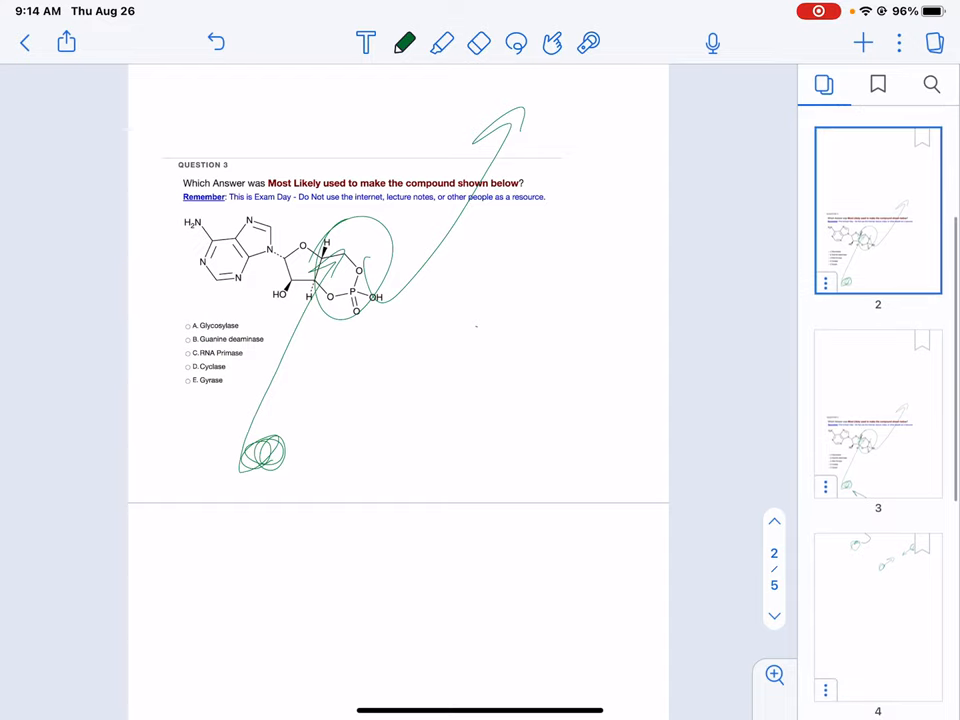
scroll(down, 3)
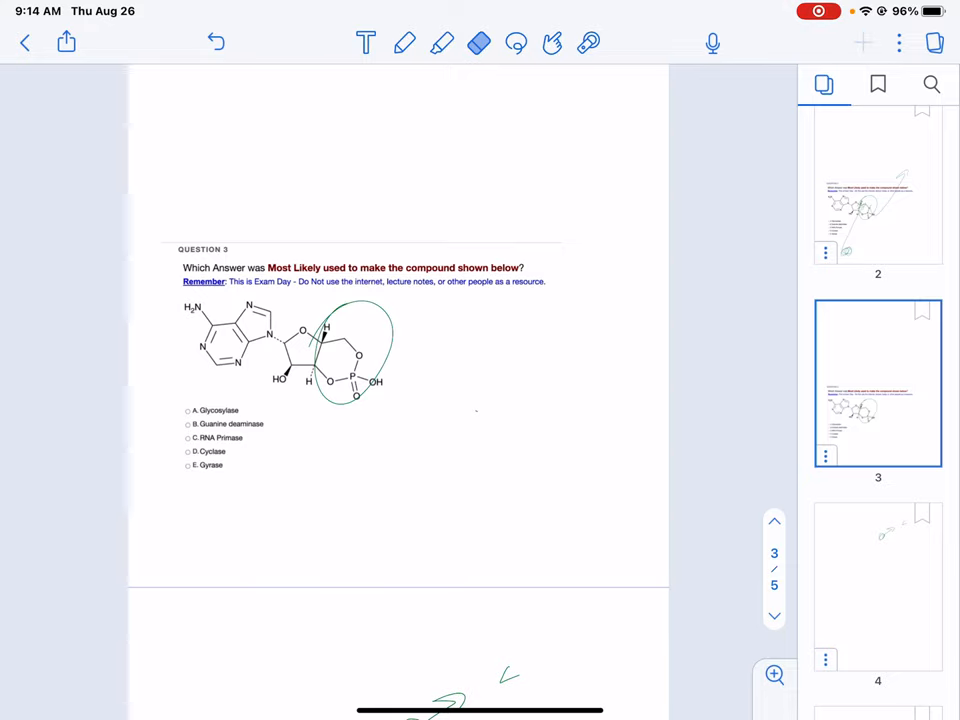
Take a new camera photo of the sleeping tabby cat from the Media insert options.
click(862, 42)
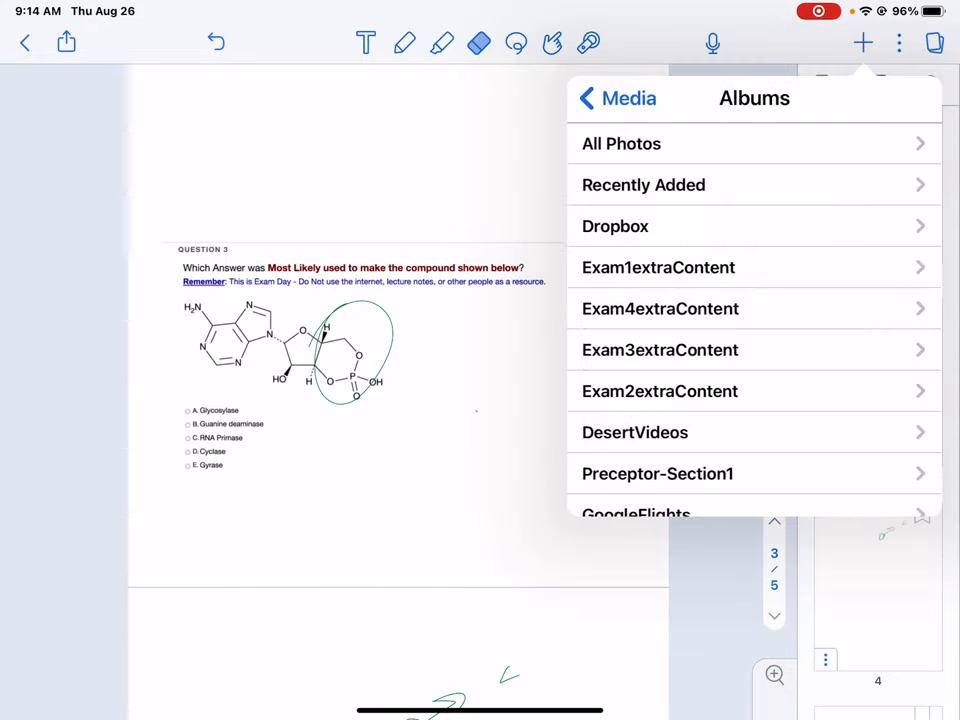
click(616, 98)
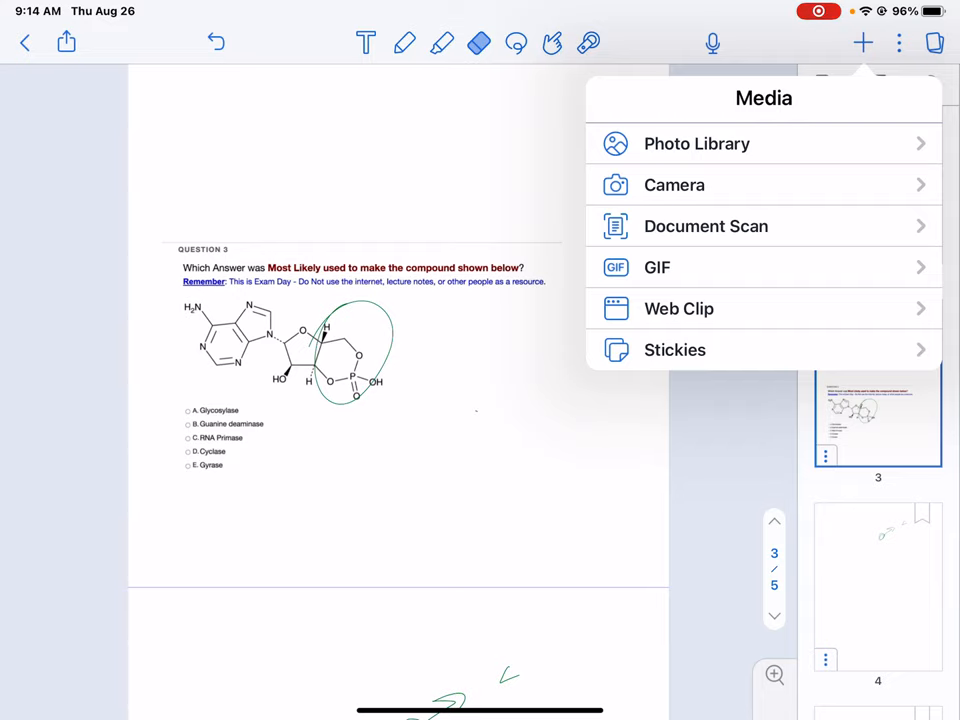
click(674, 185)
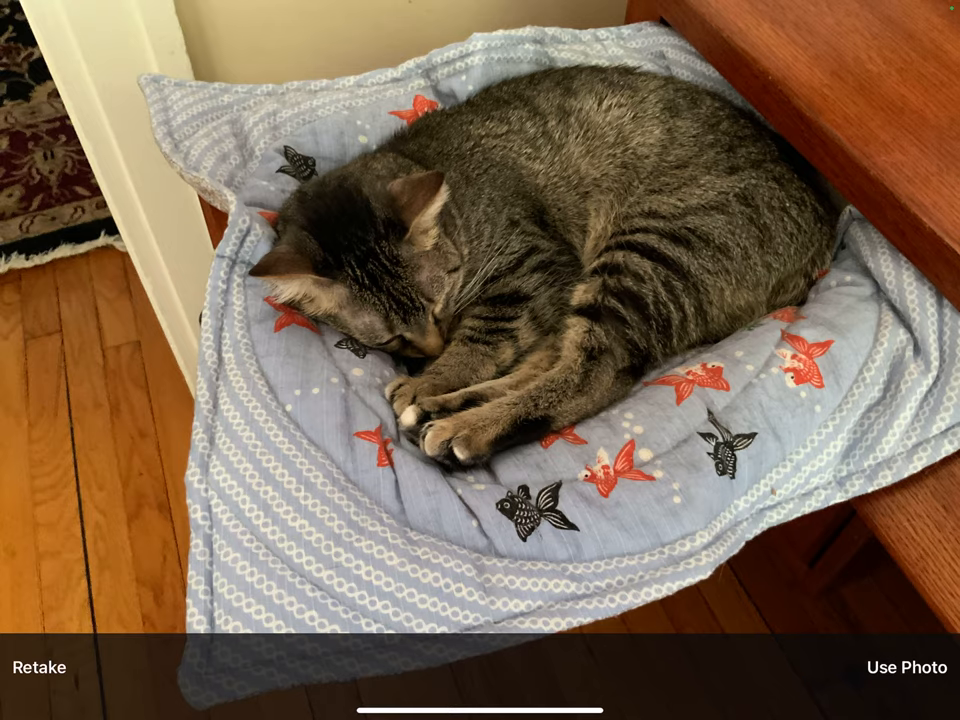
Place the cat photo upright and enlarged on page 4, then return to All Notes.
click(902, 666)
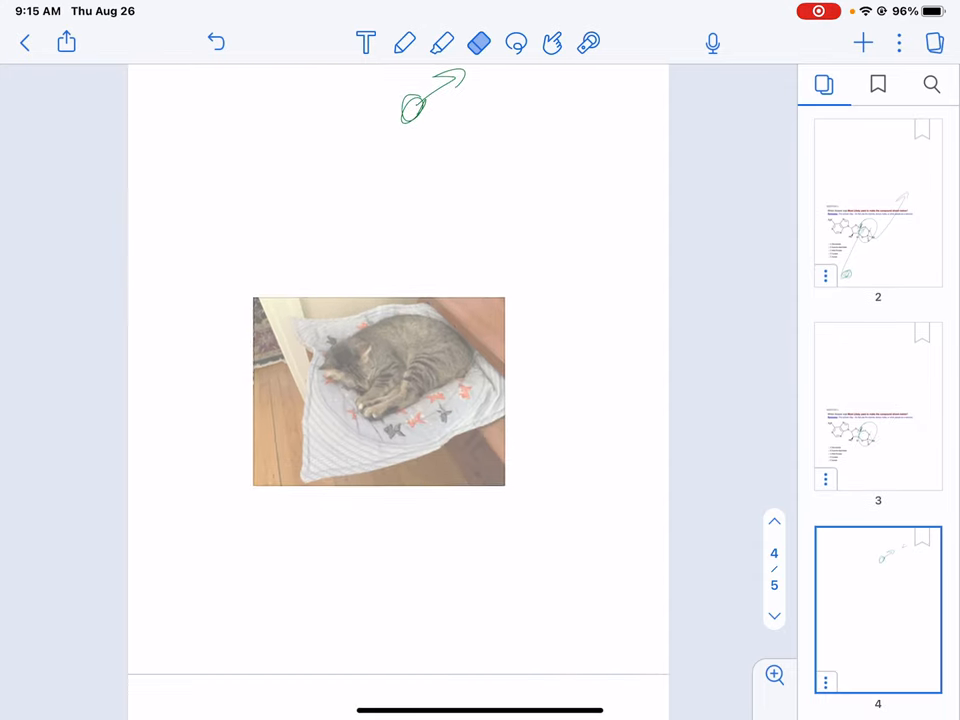
click(378, 391)
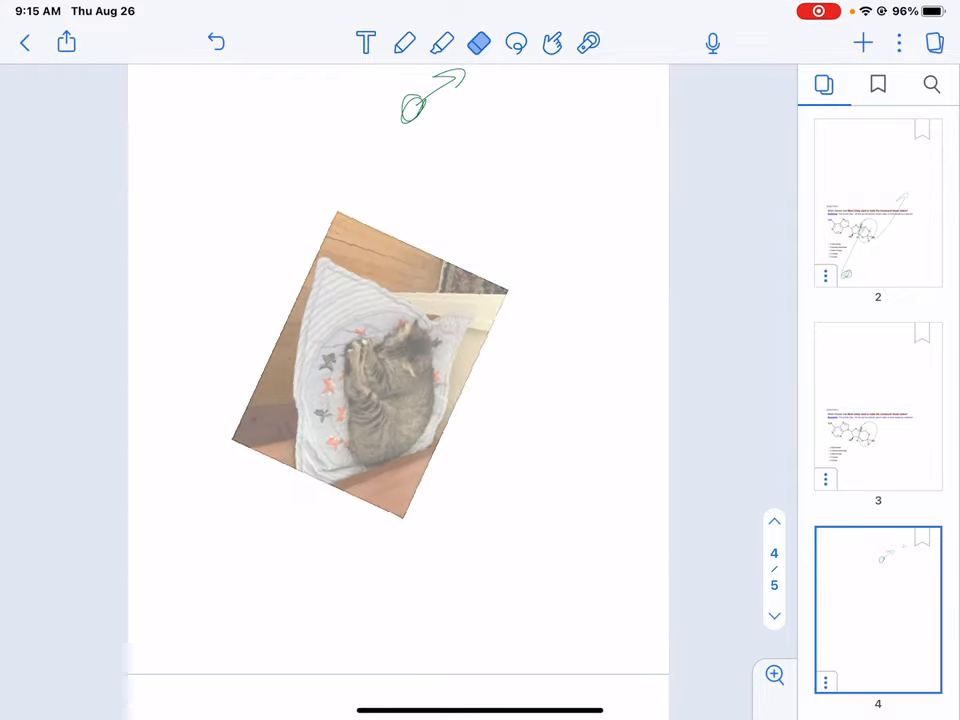
click(370, 370)
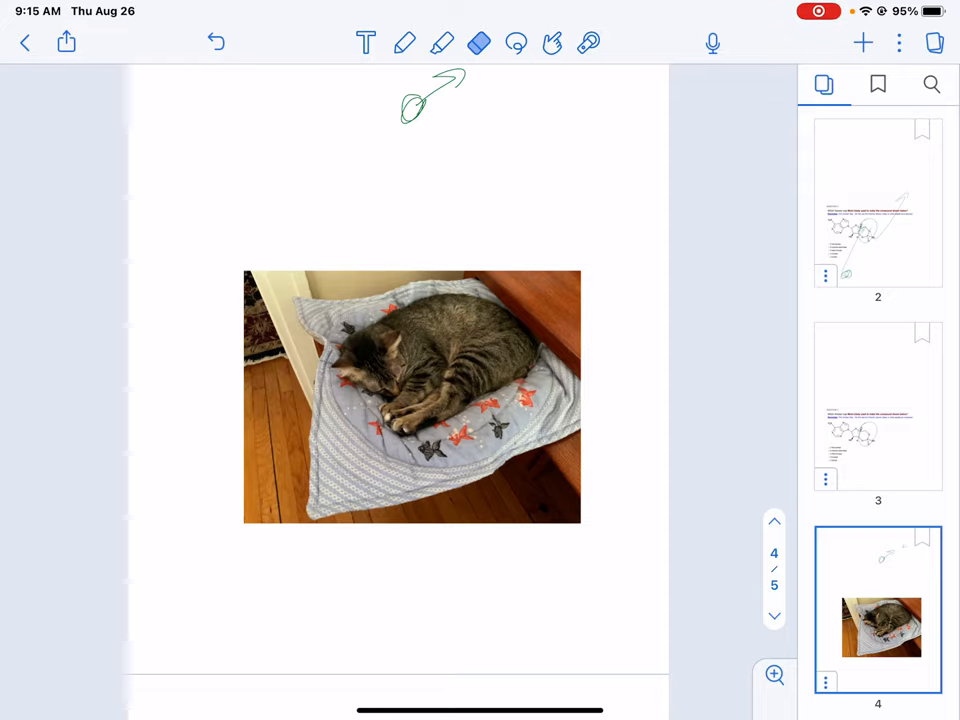
click(25, 42)
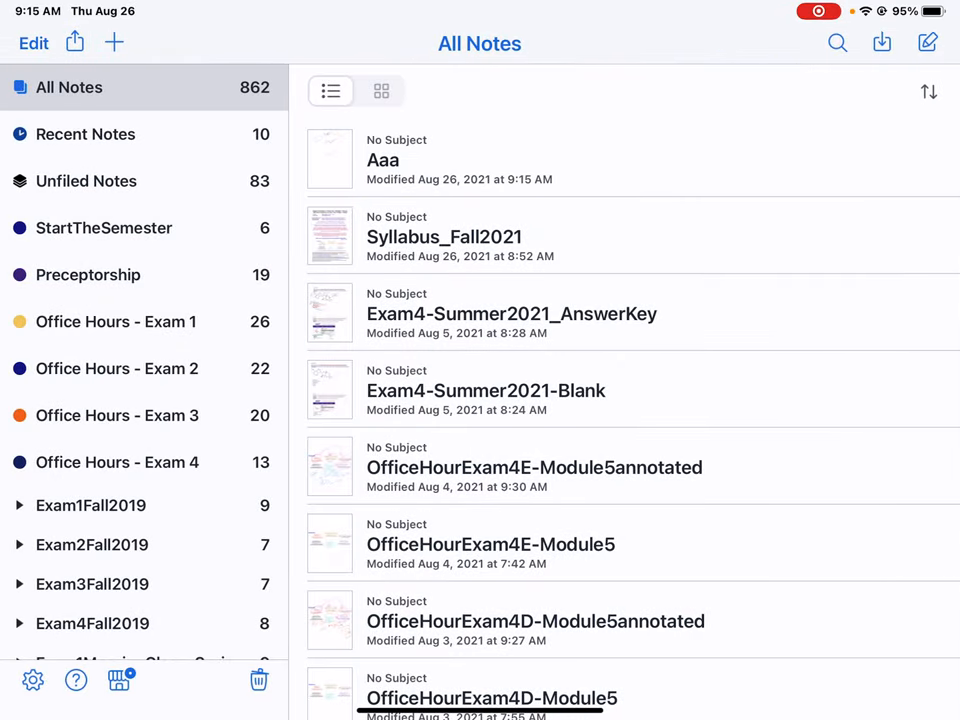
scroll(up, 3)
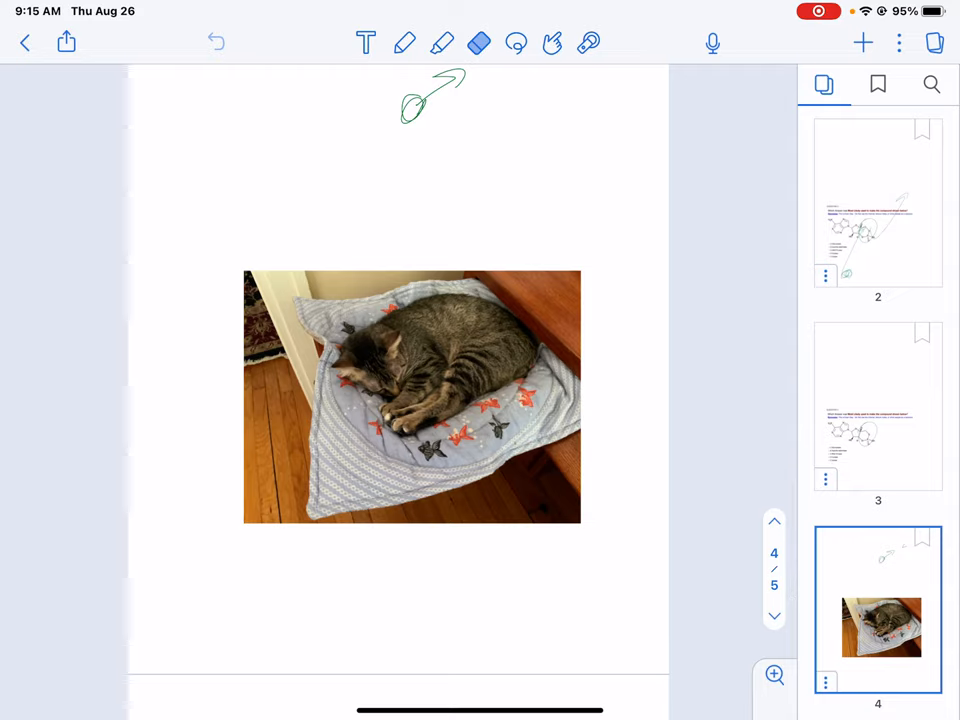
click(25, 42)
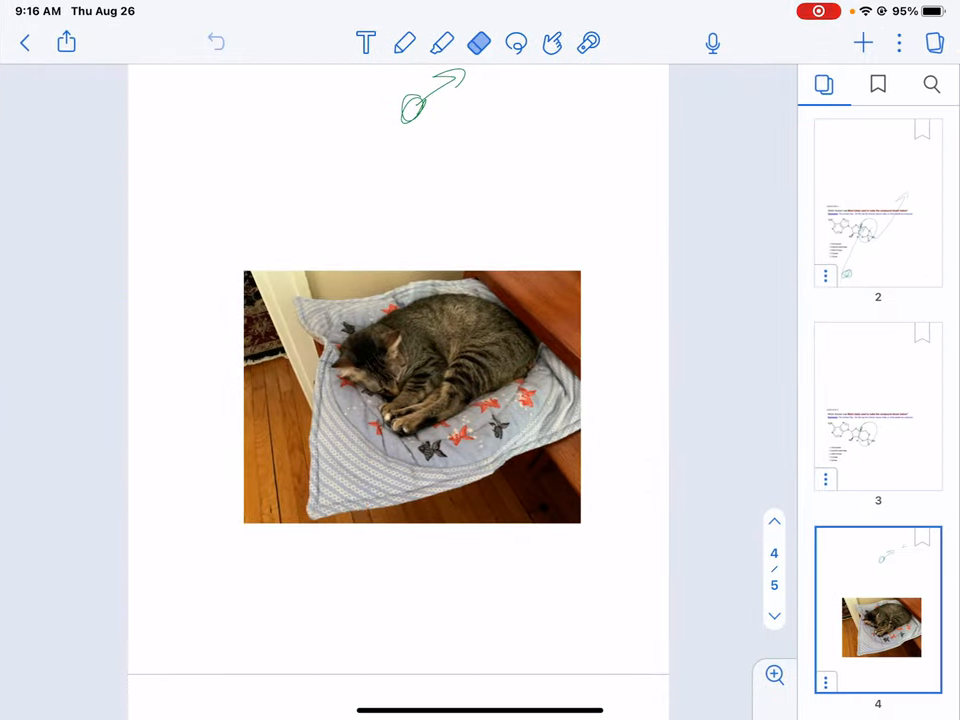
click(25, 42)
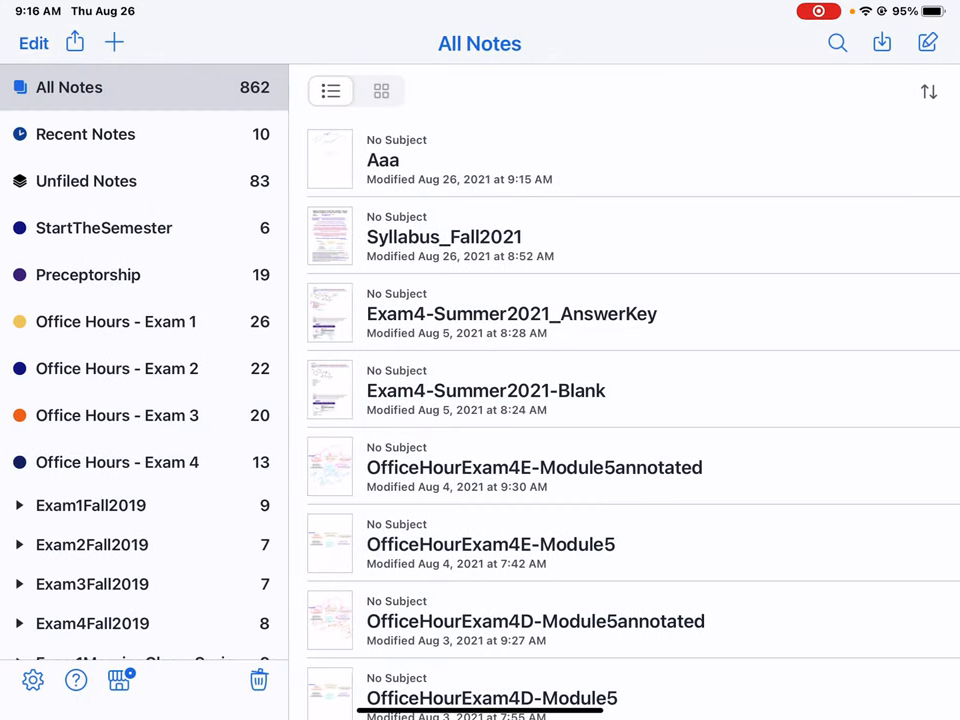